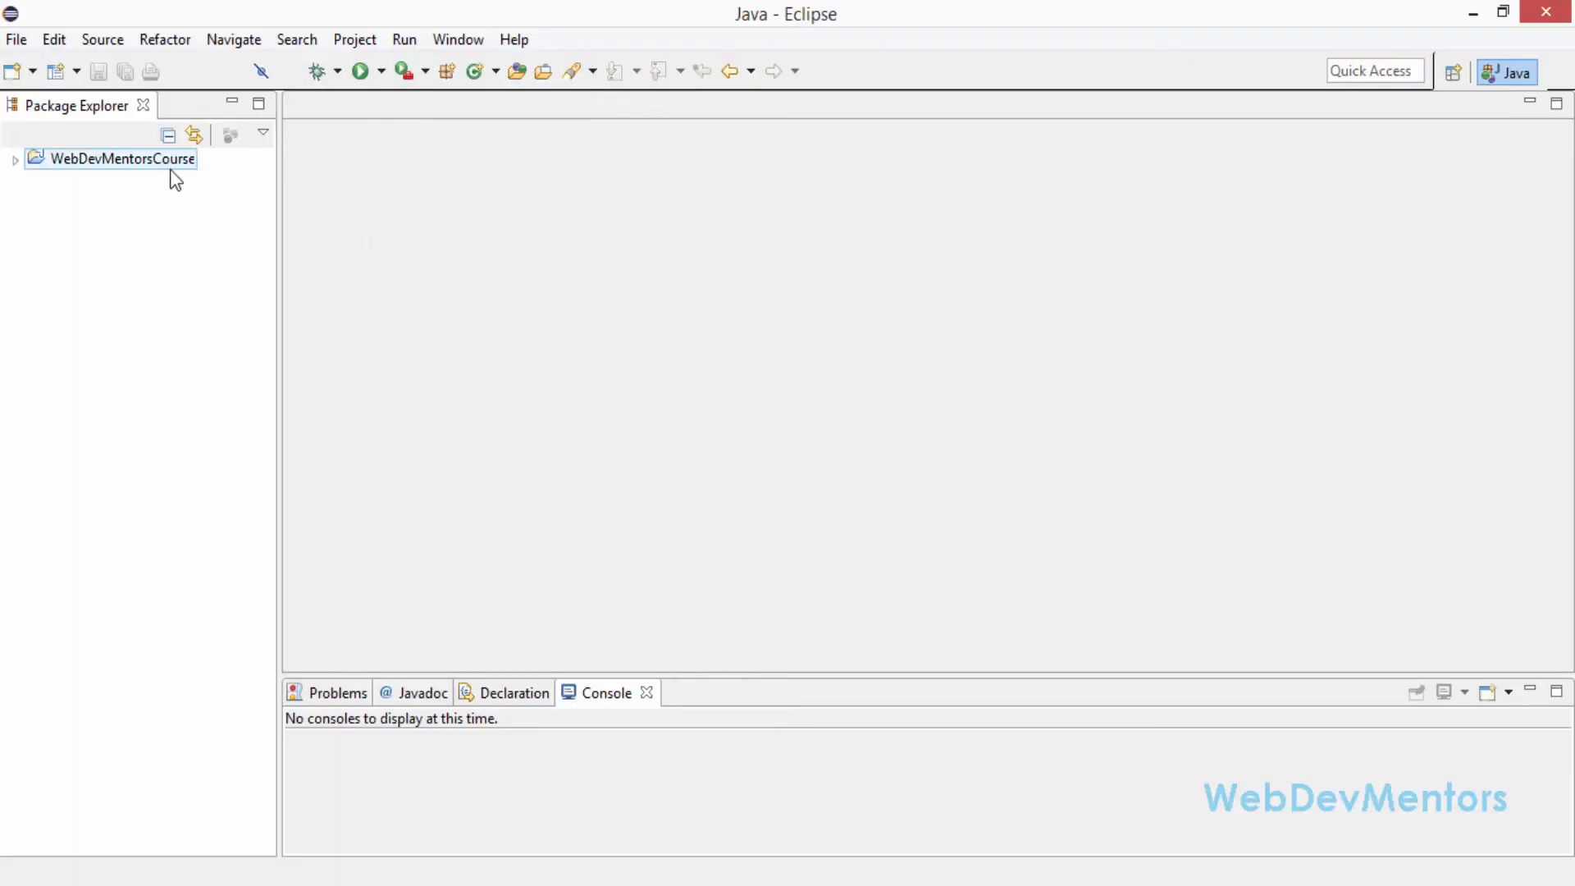
Step: Expand the WebDevMentorsCourse project and start a new Java class in its src folder
right_click(116, 158)
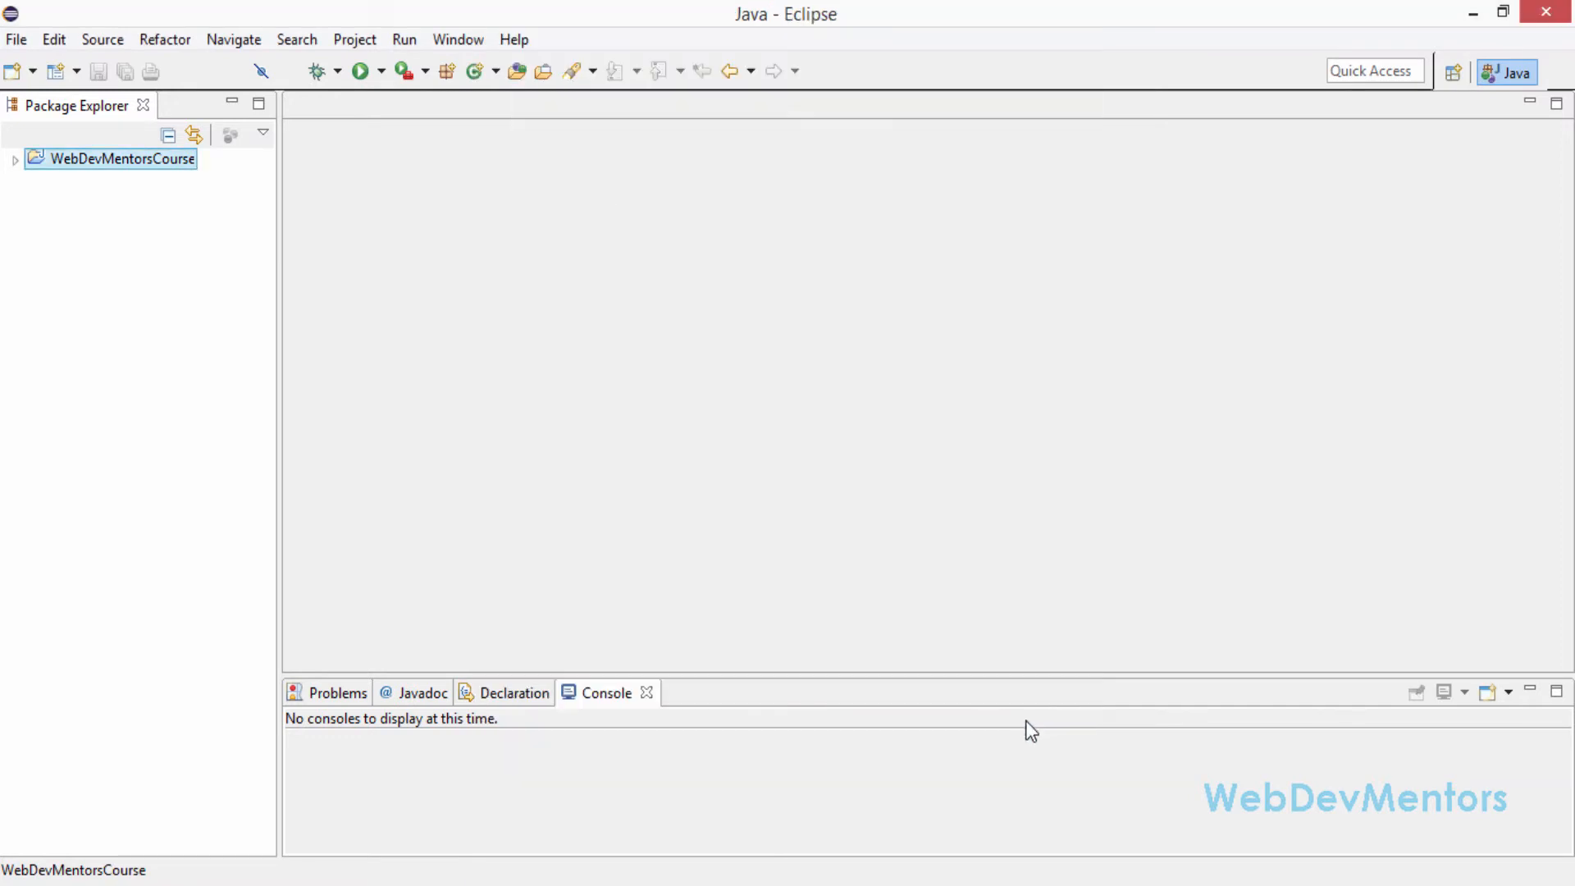
left_click(14, 158)
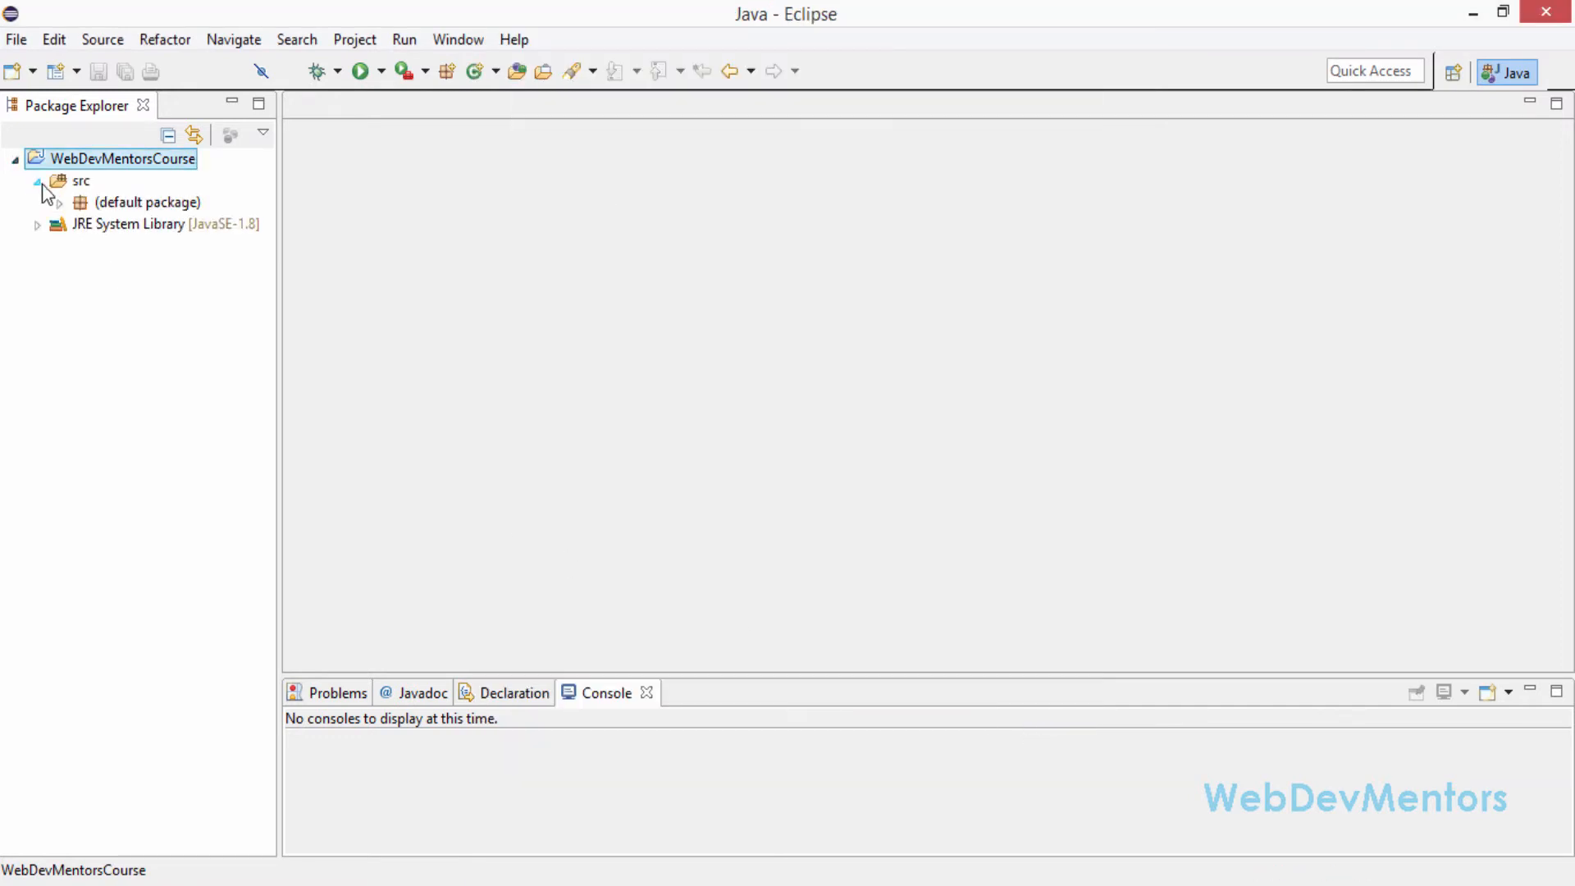
right_click(119, 158)
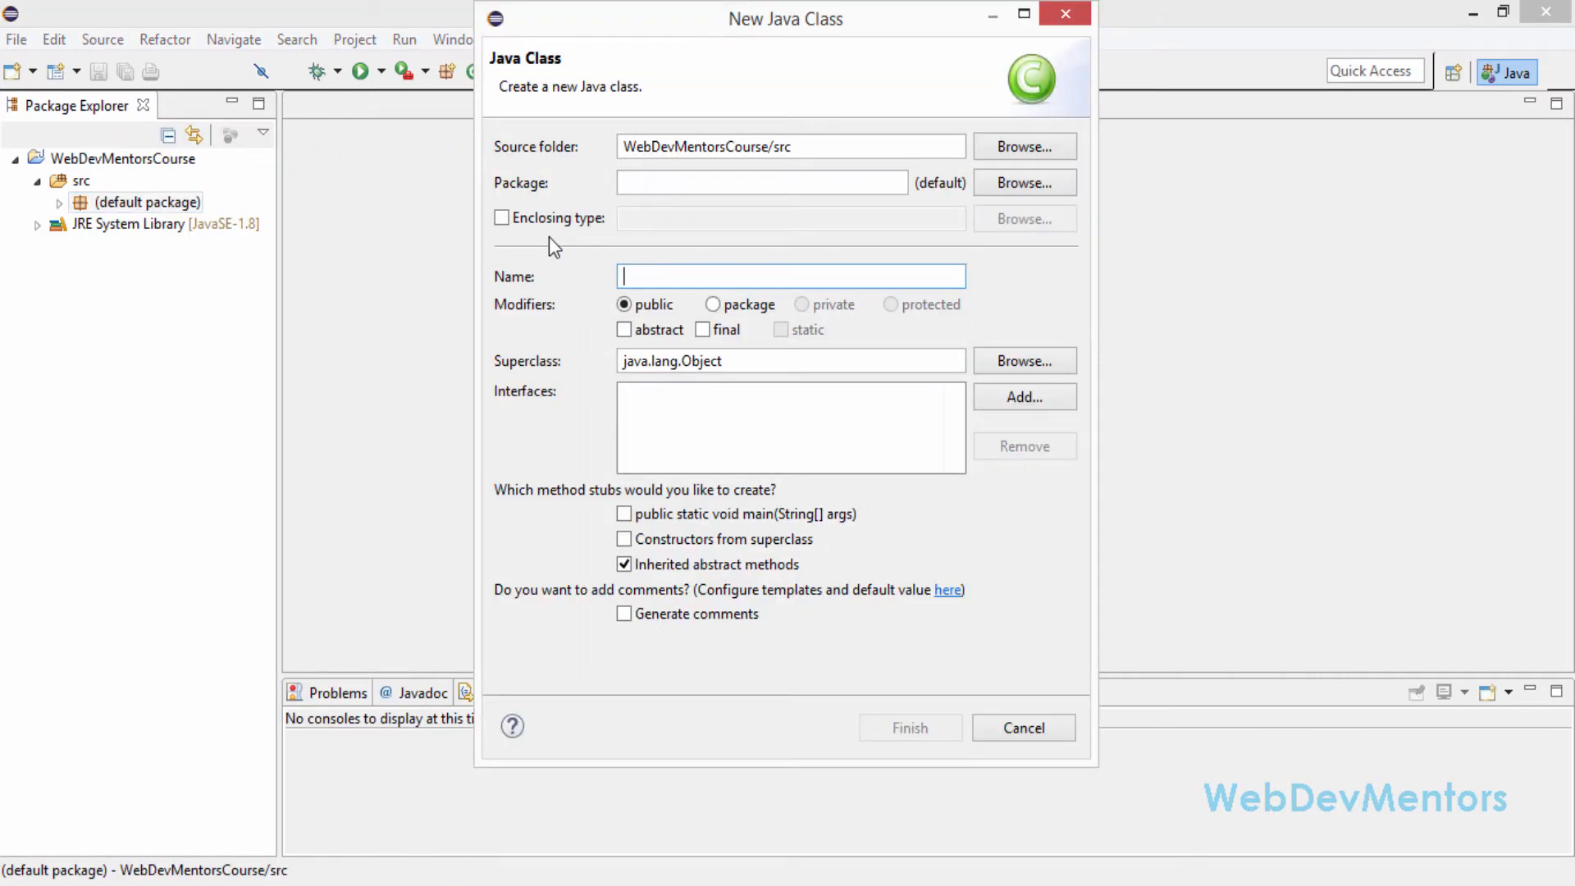
Step: Name the new class IfAndIfElse, finish the wizard, and place the cursor in its editor
type("If")
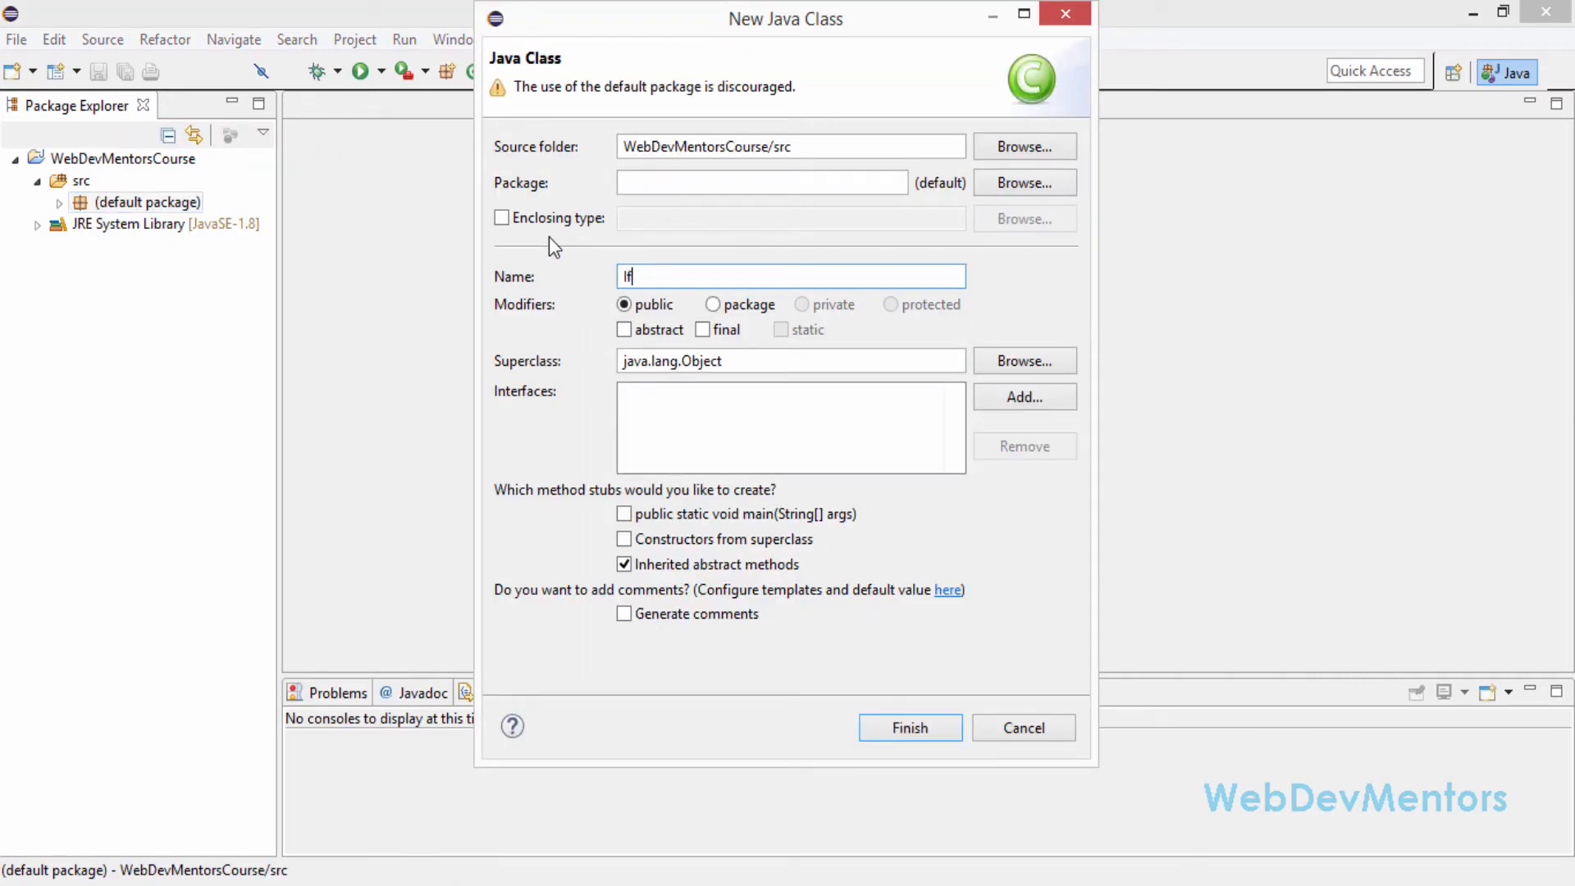
type("an")
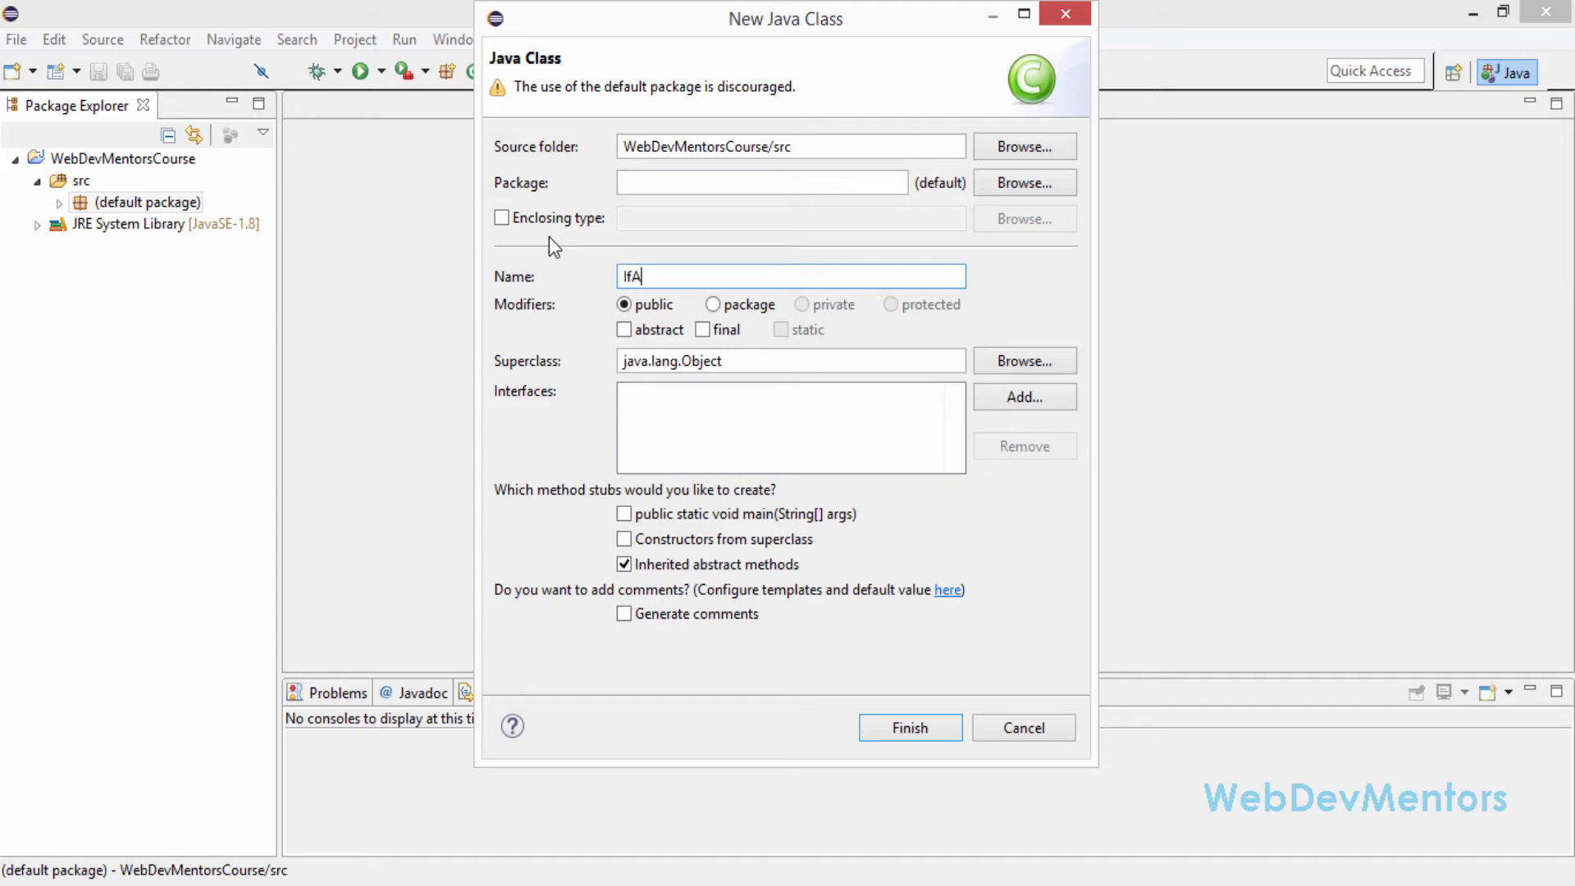
type("ndIf")
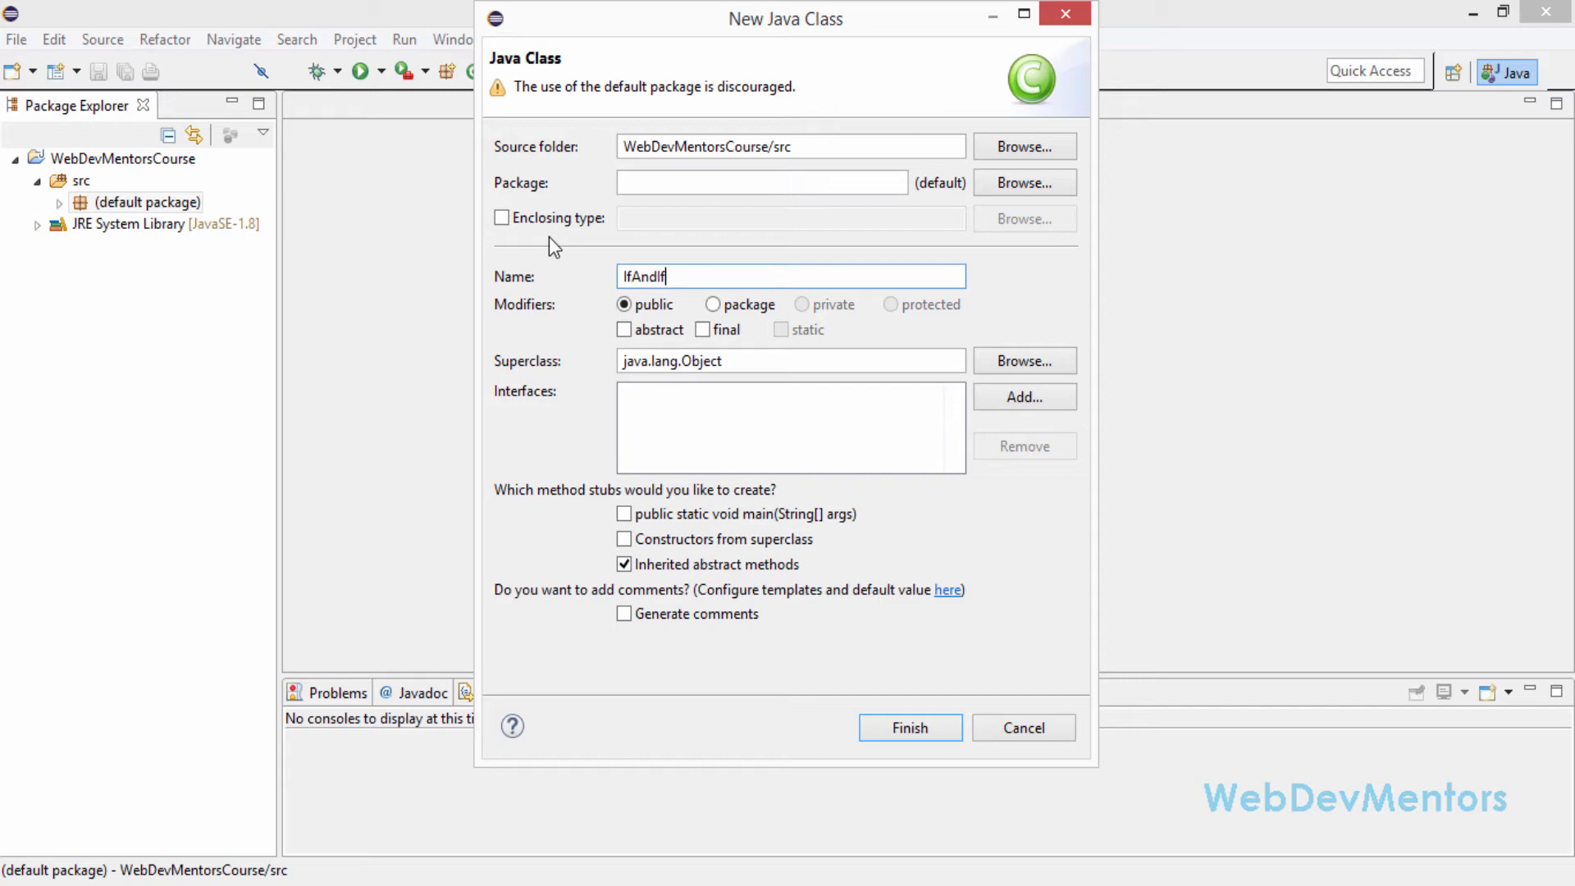
left_click(908, 728)
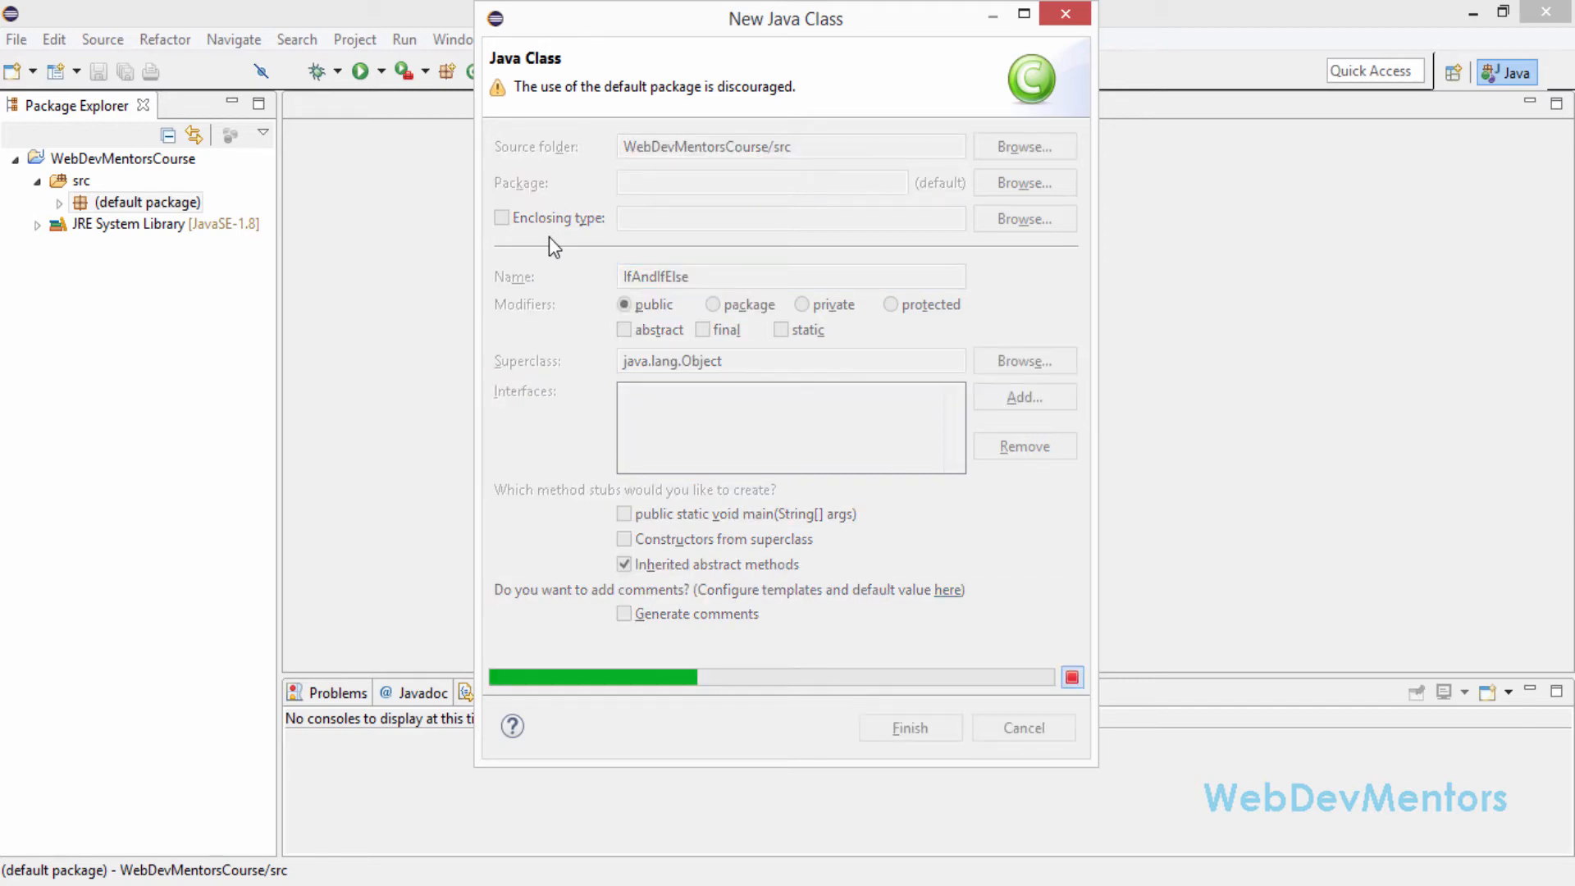
left_click(908, 728)
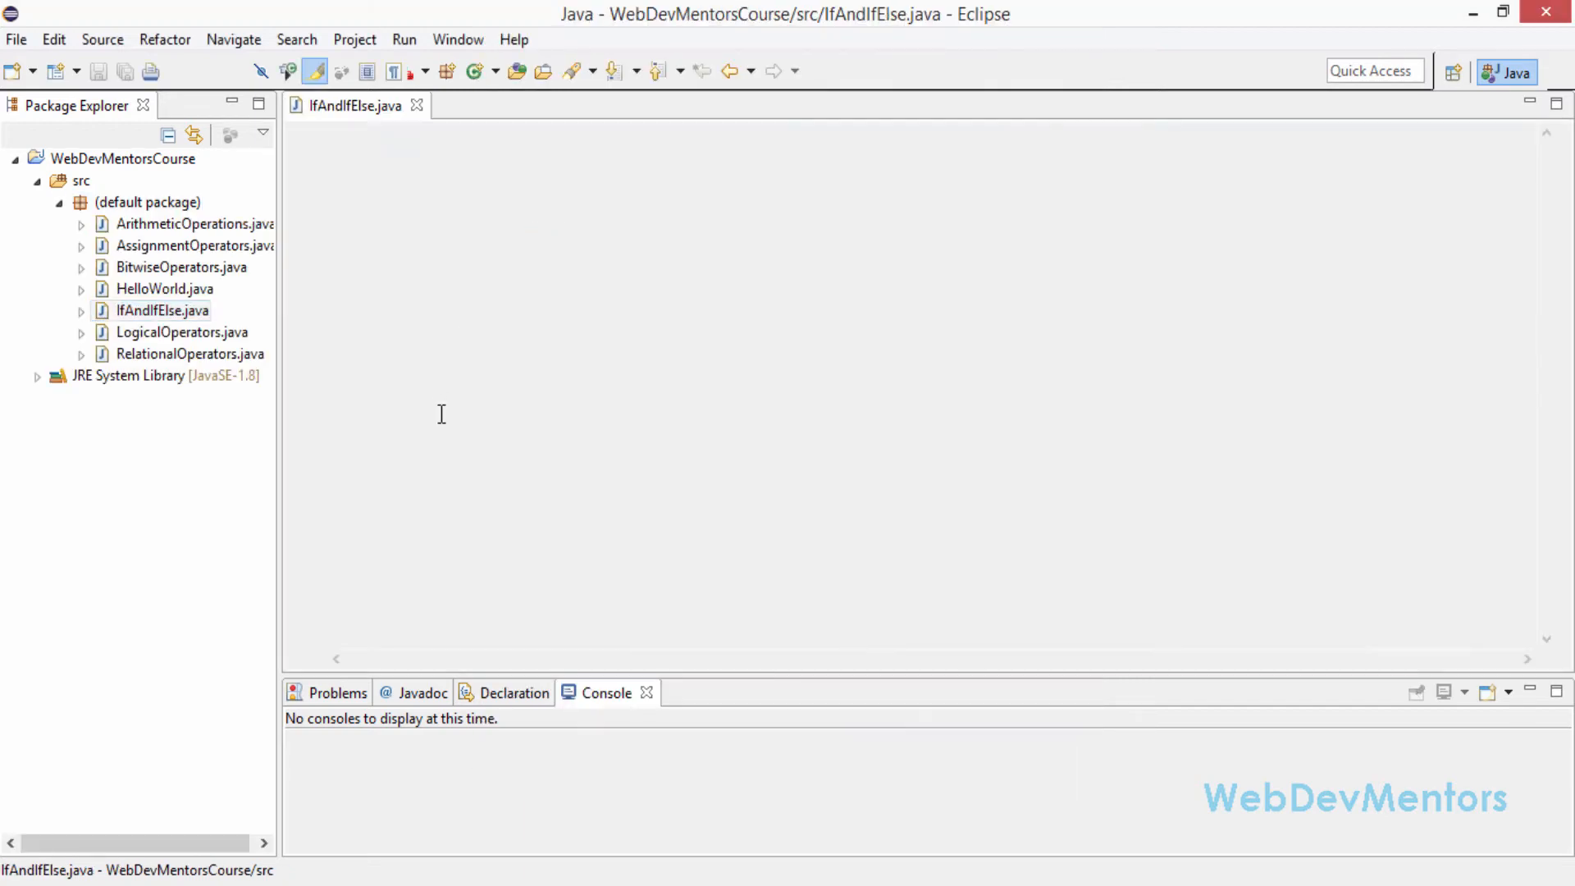
Step: Write the IfAndIfElse class declaration with public static void main(String args[]) and save
type("public class IfAndIfElse {")
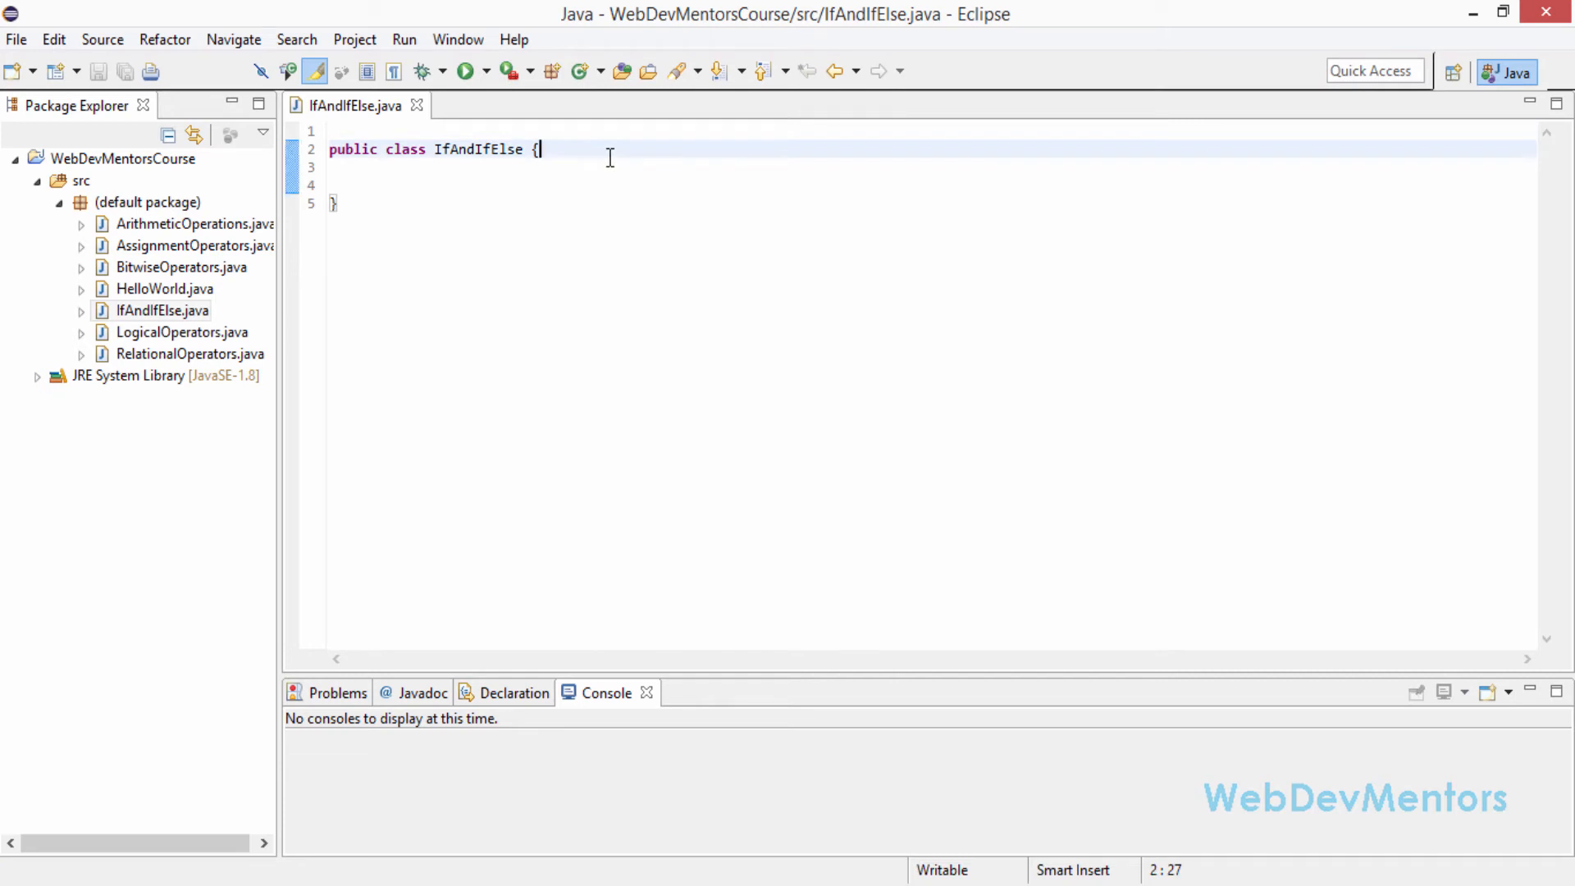
type("public")
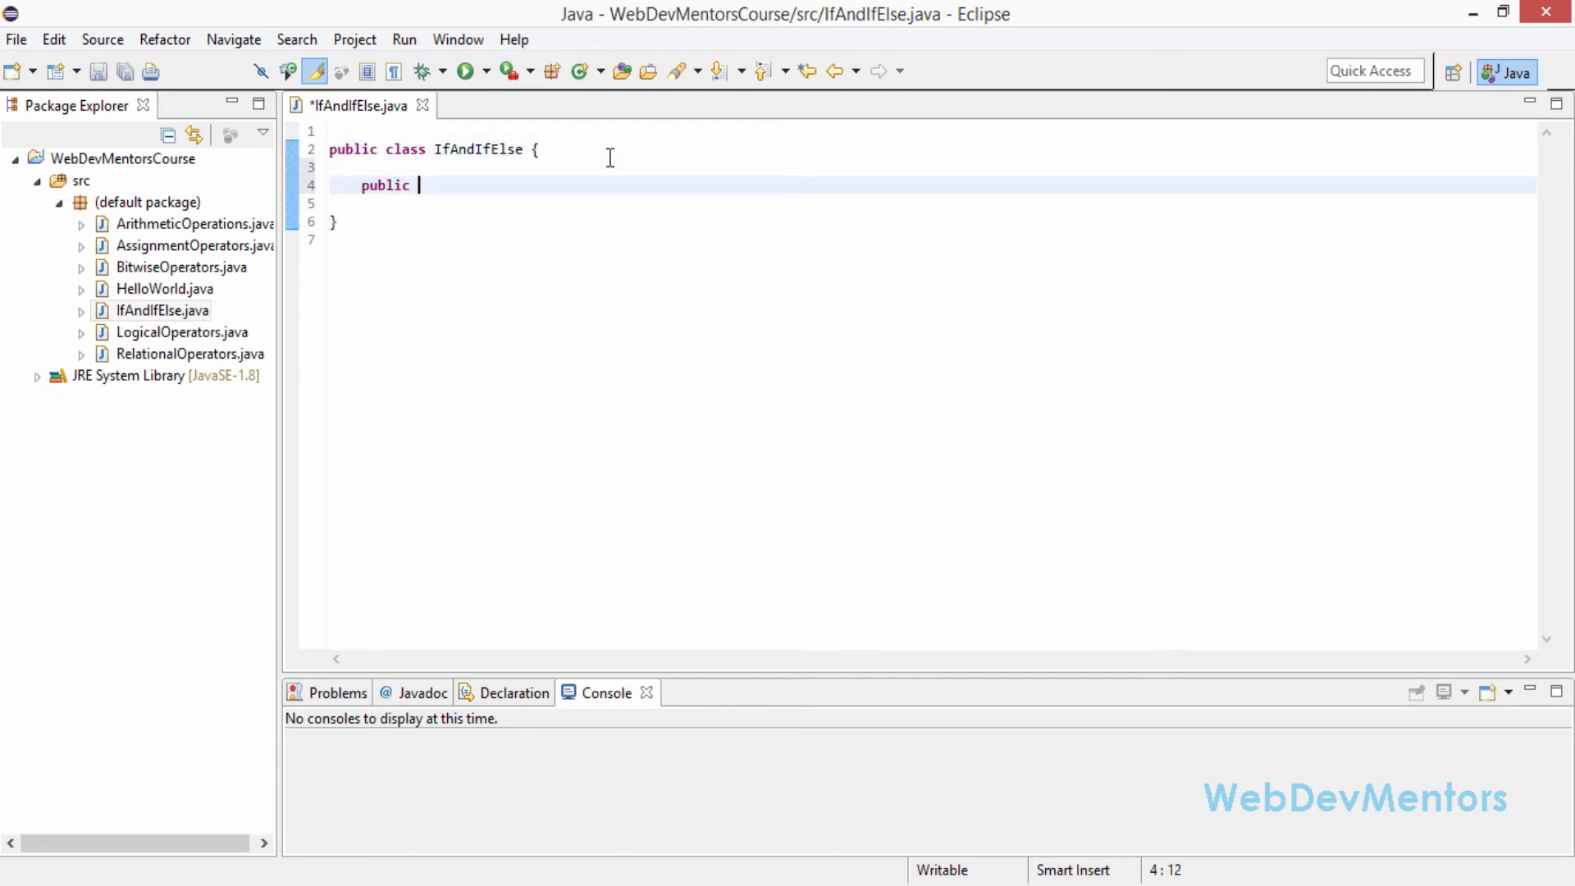
type("static")
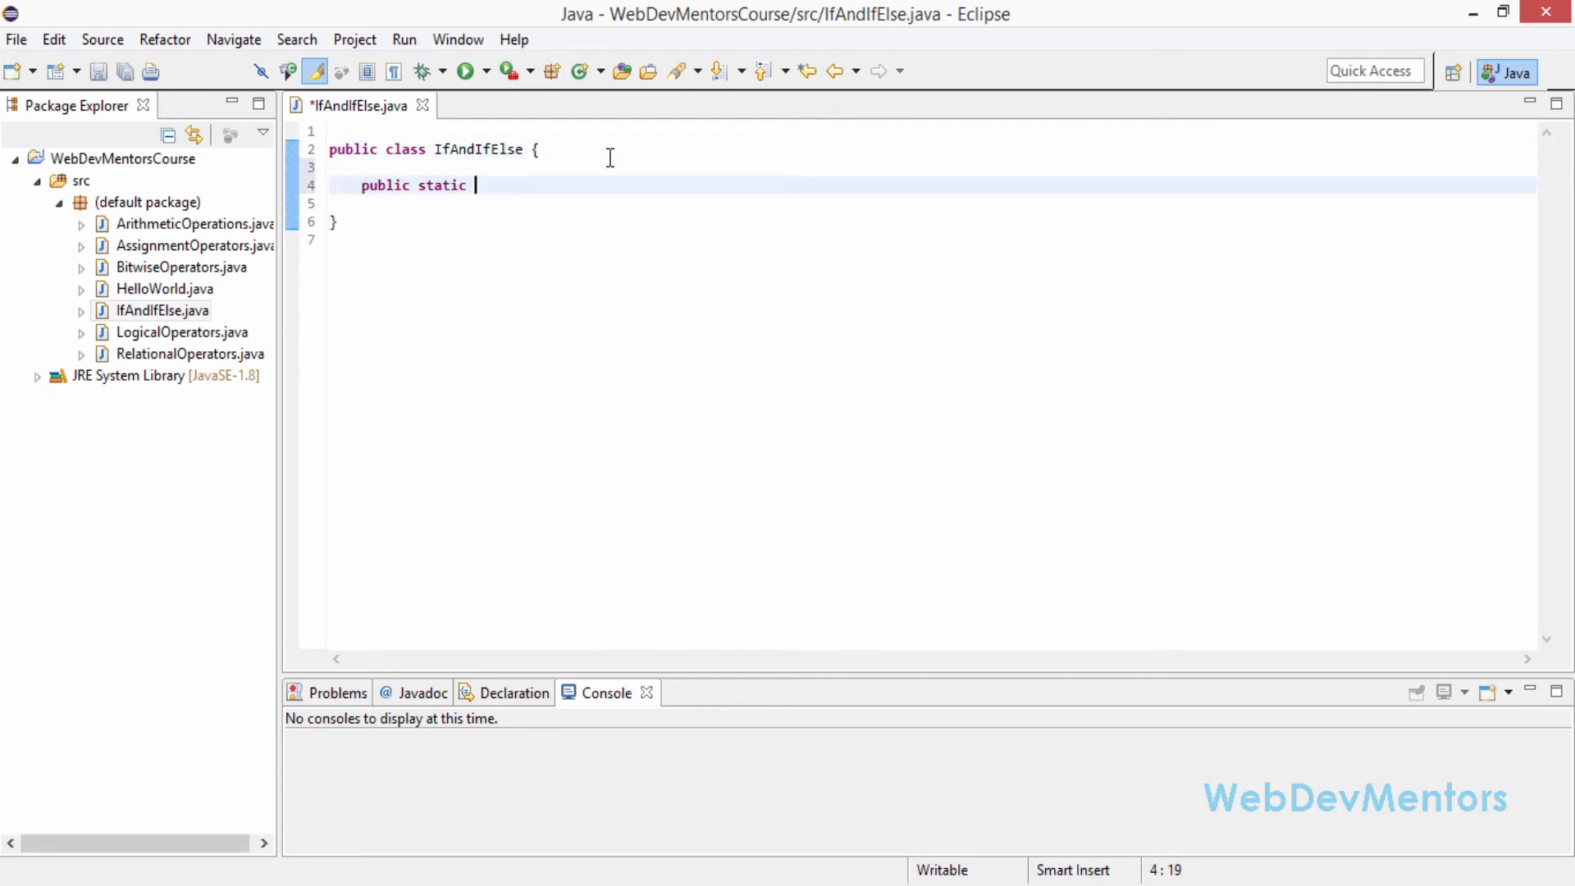
type("void main(")
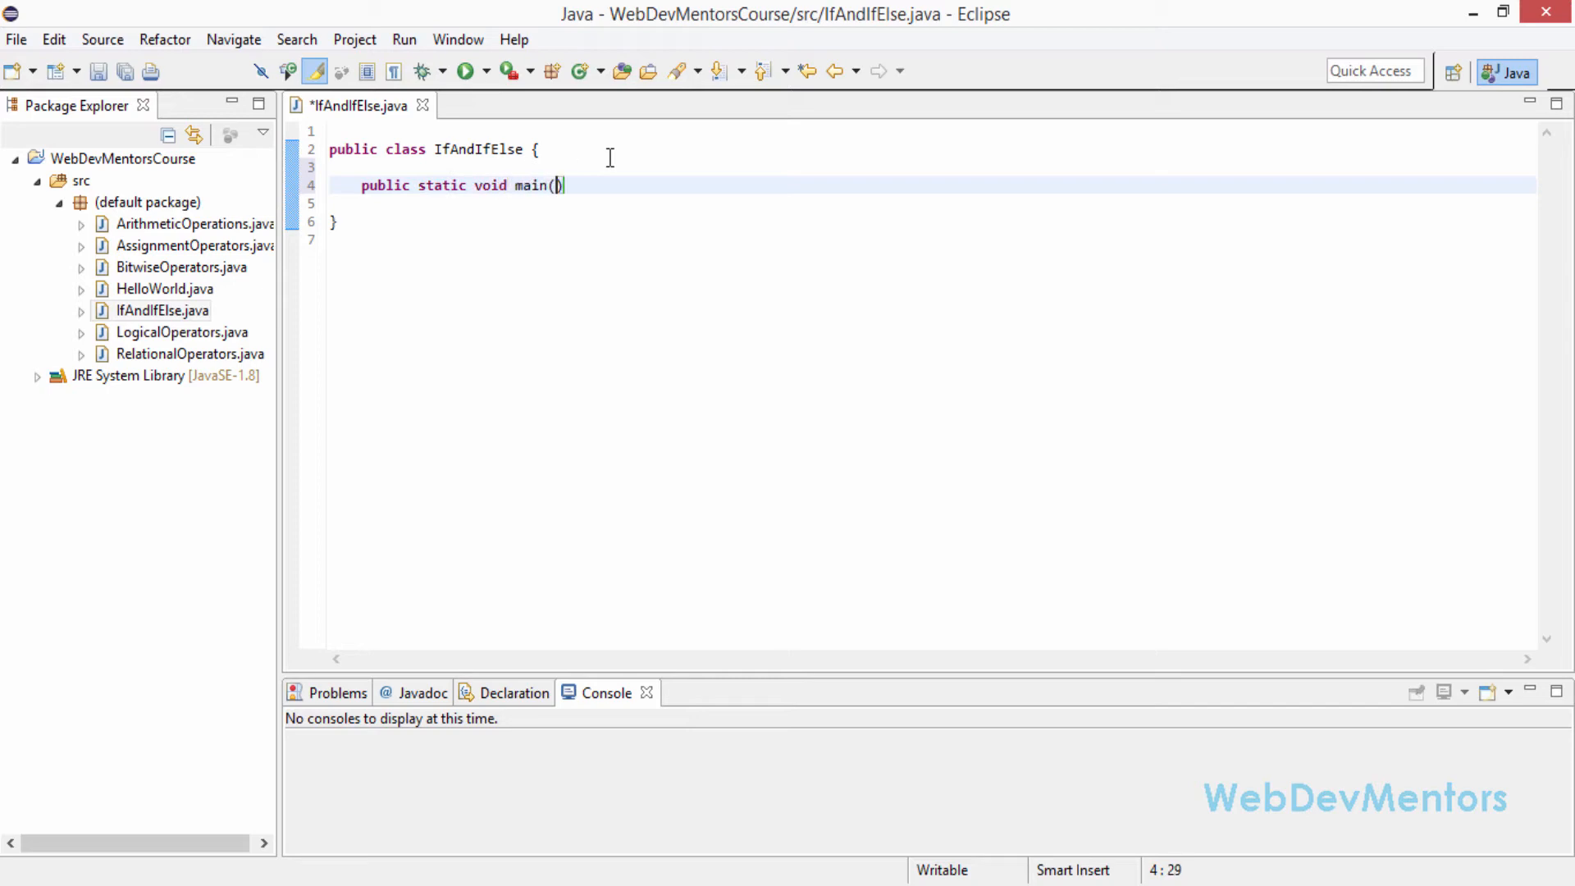
type("String args")
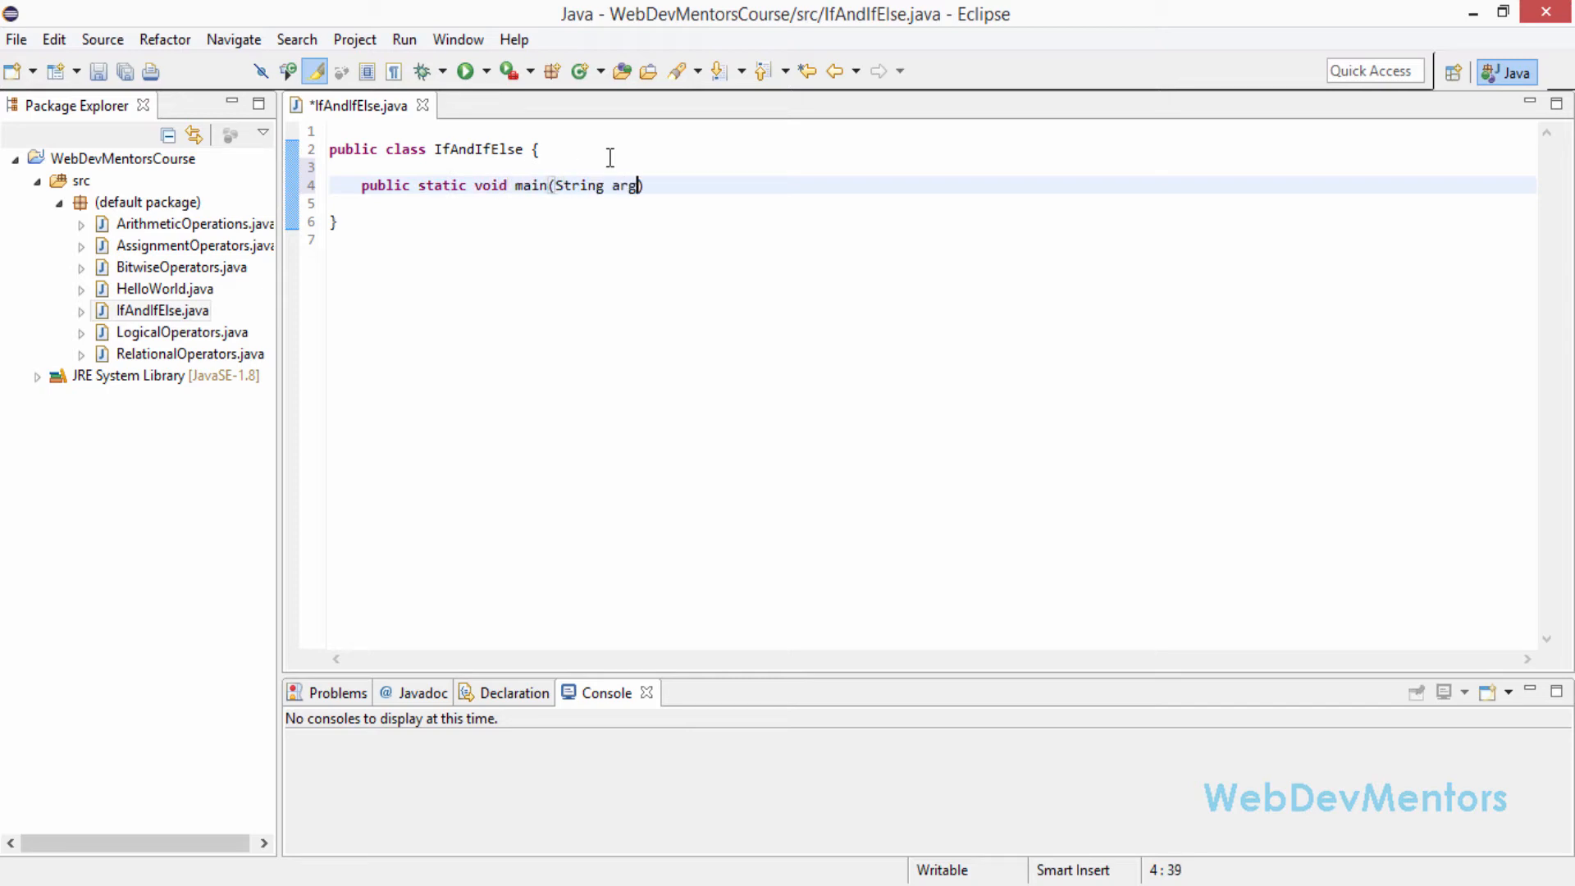
type("[]) {")
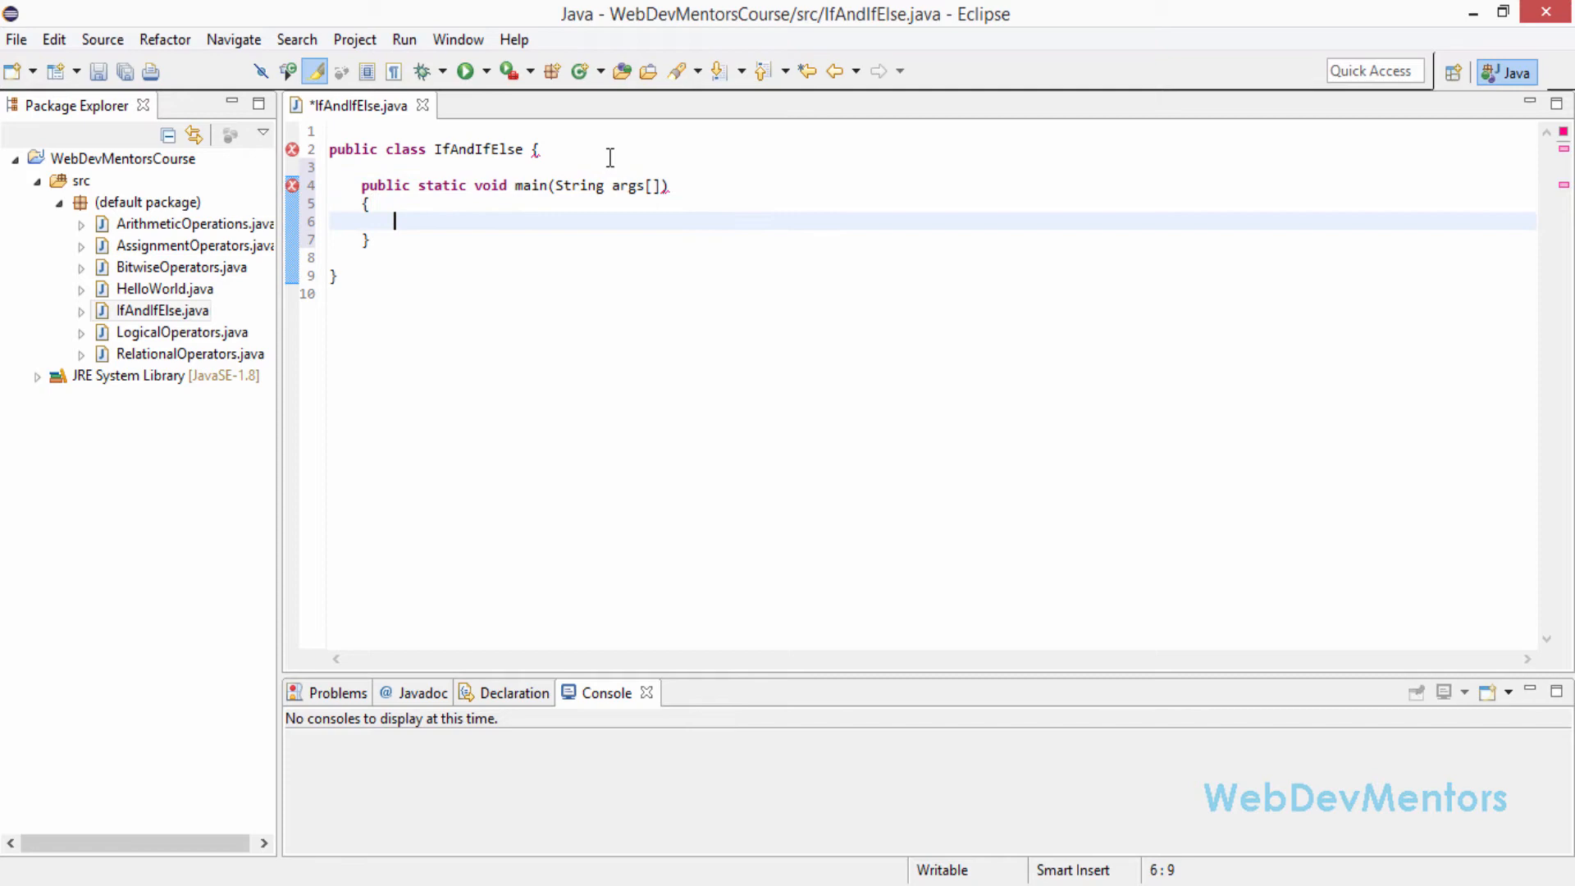
key("ctrl+s")
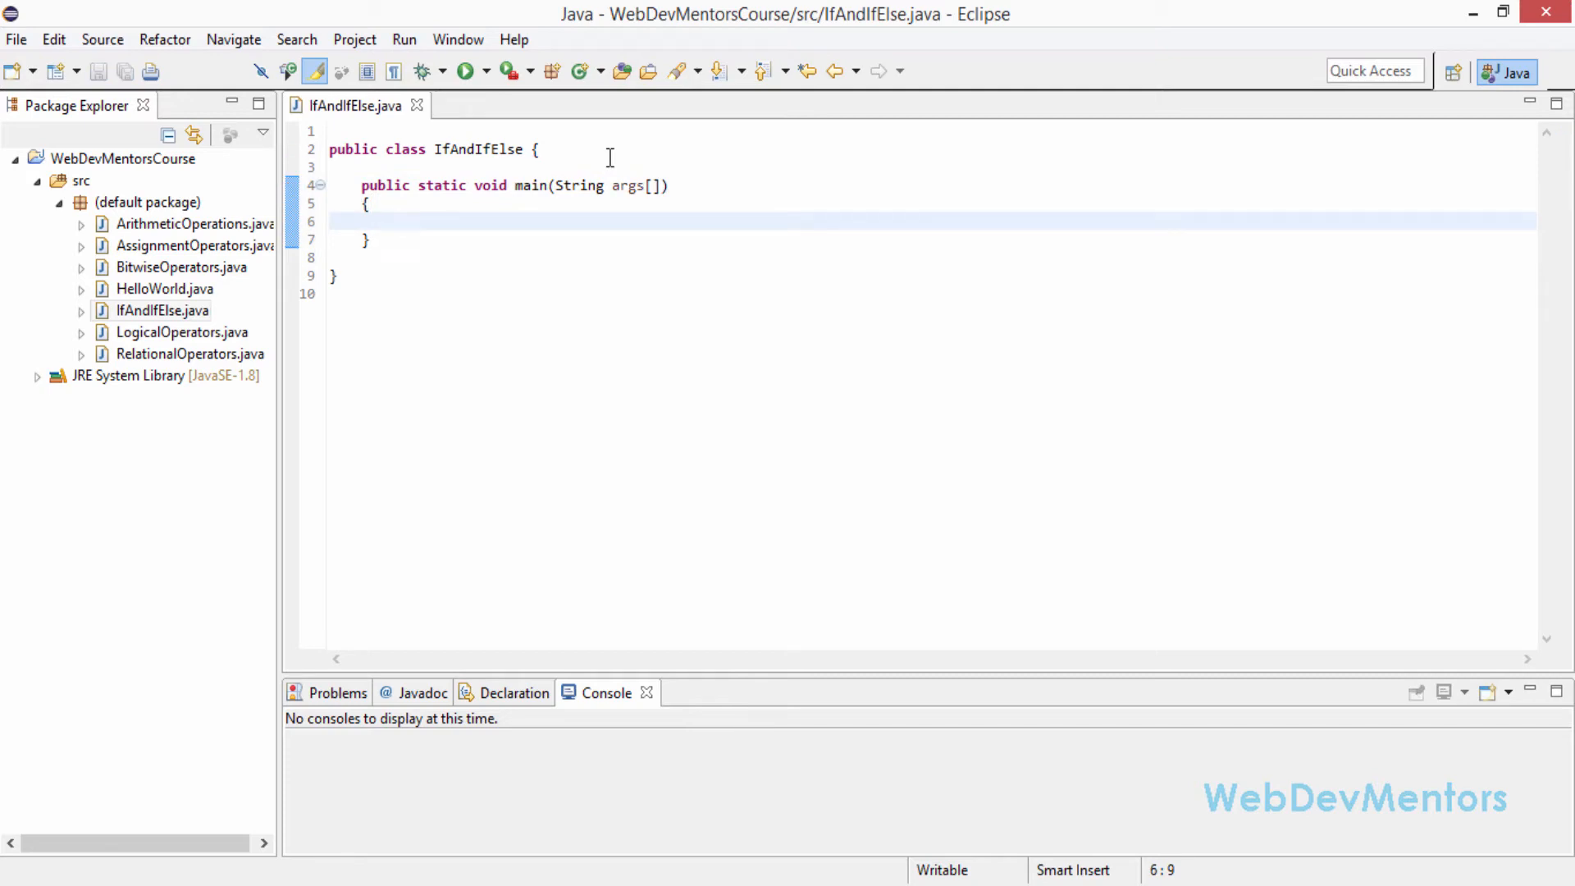
Step: Declare int a = 15 and int b = 10 inside main
type("i")
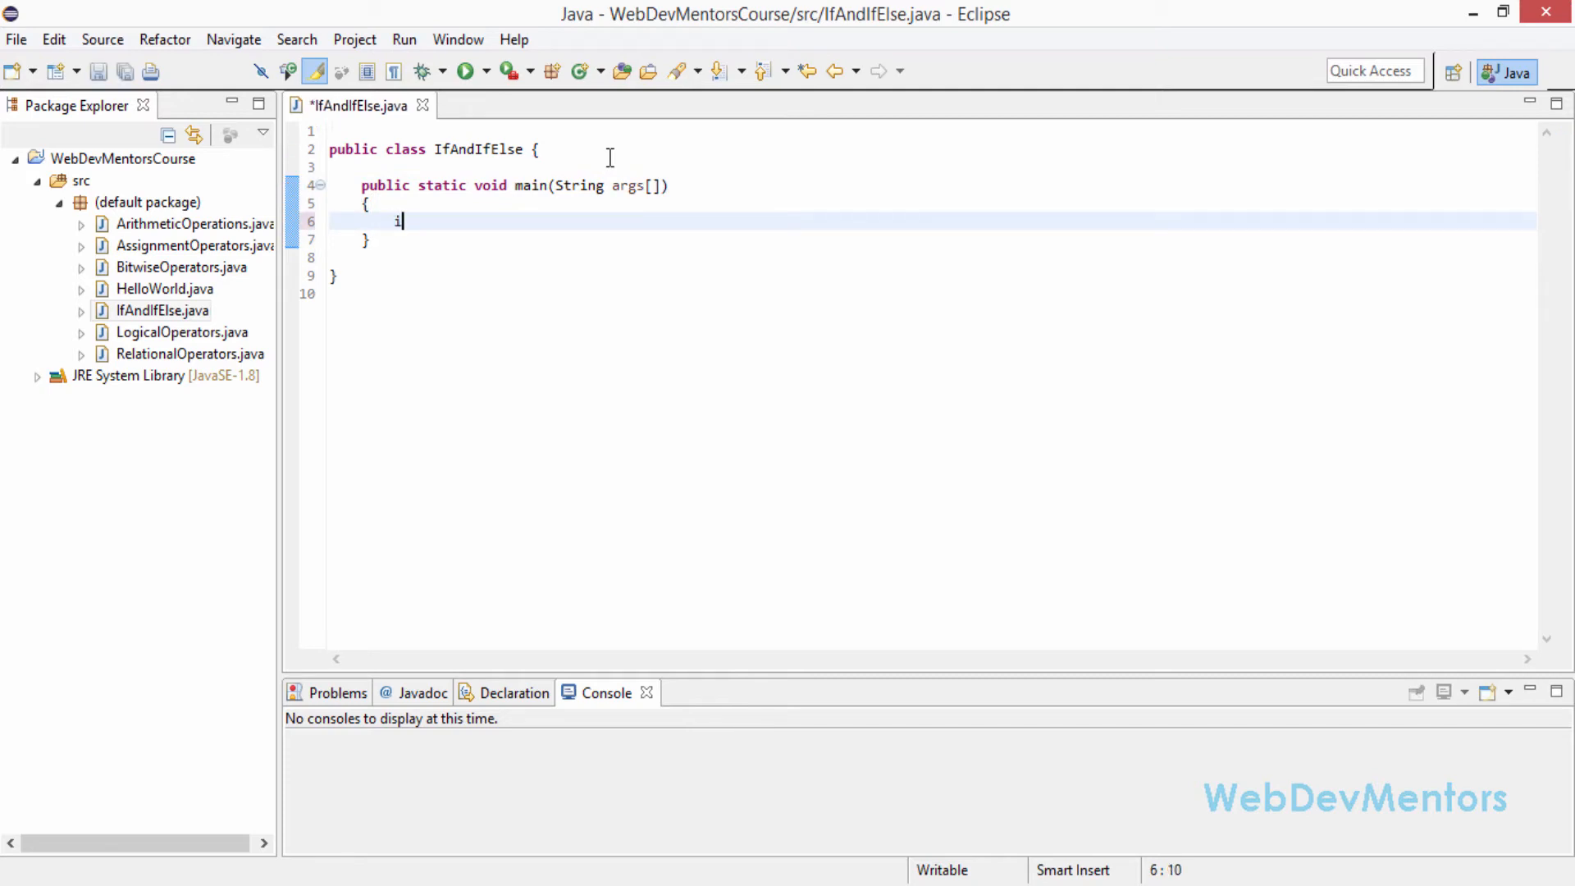
type("nt a =")
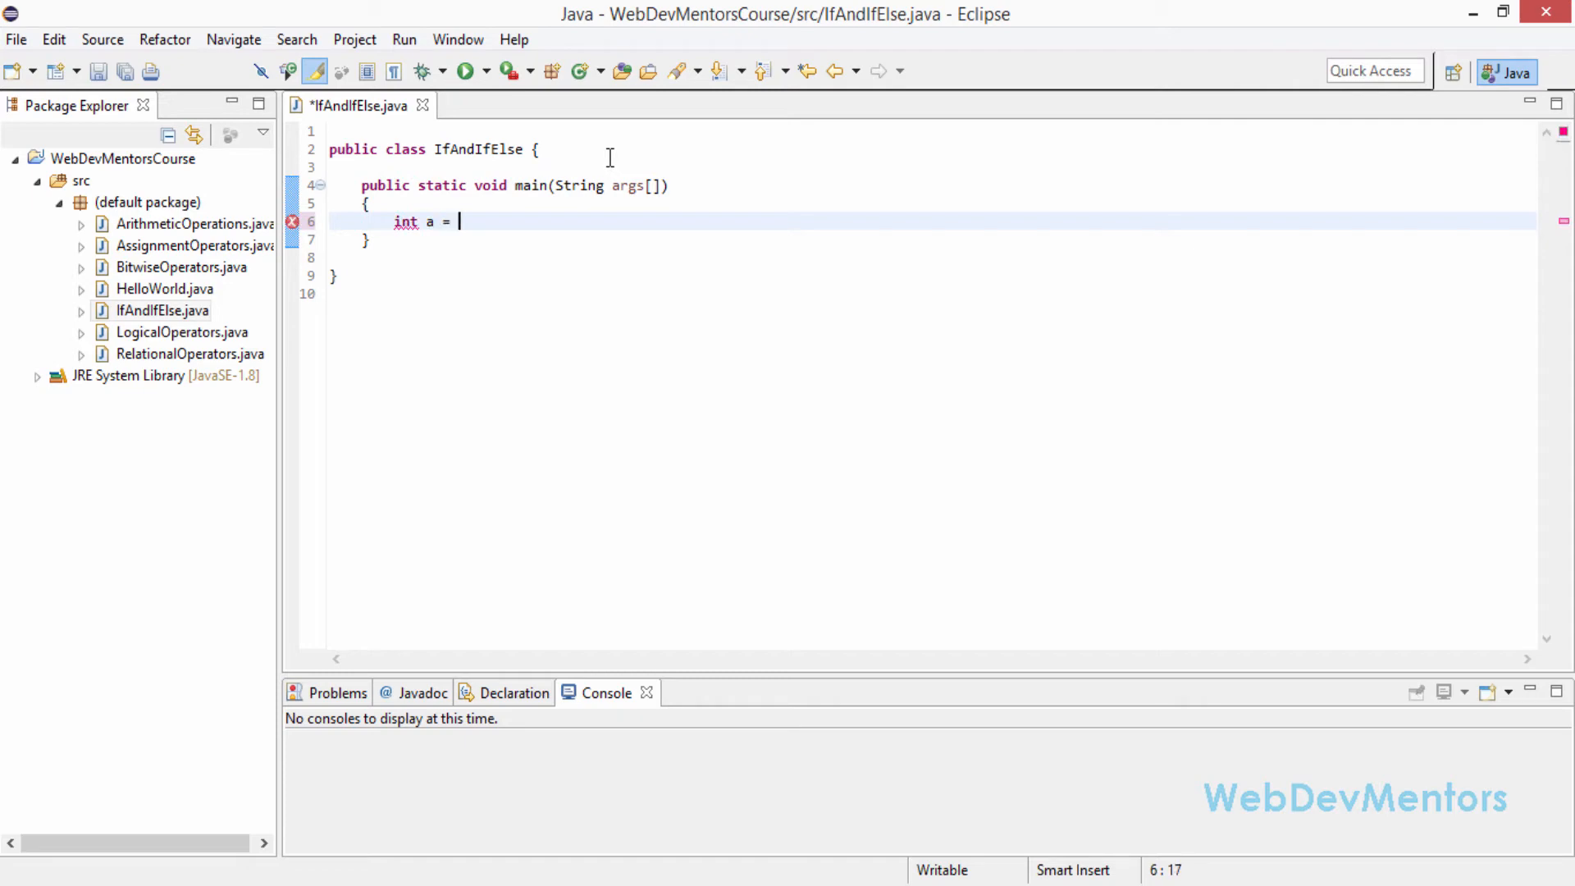
type("1")
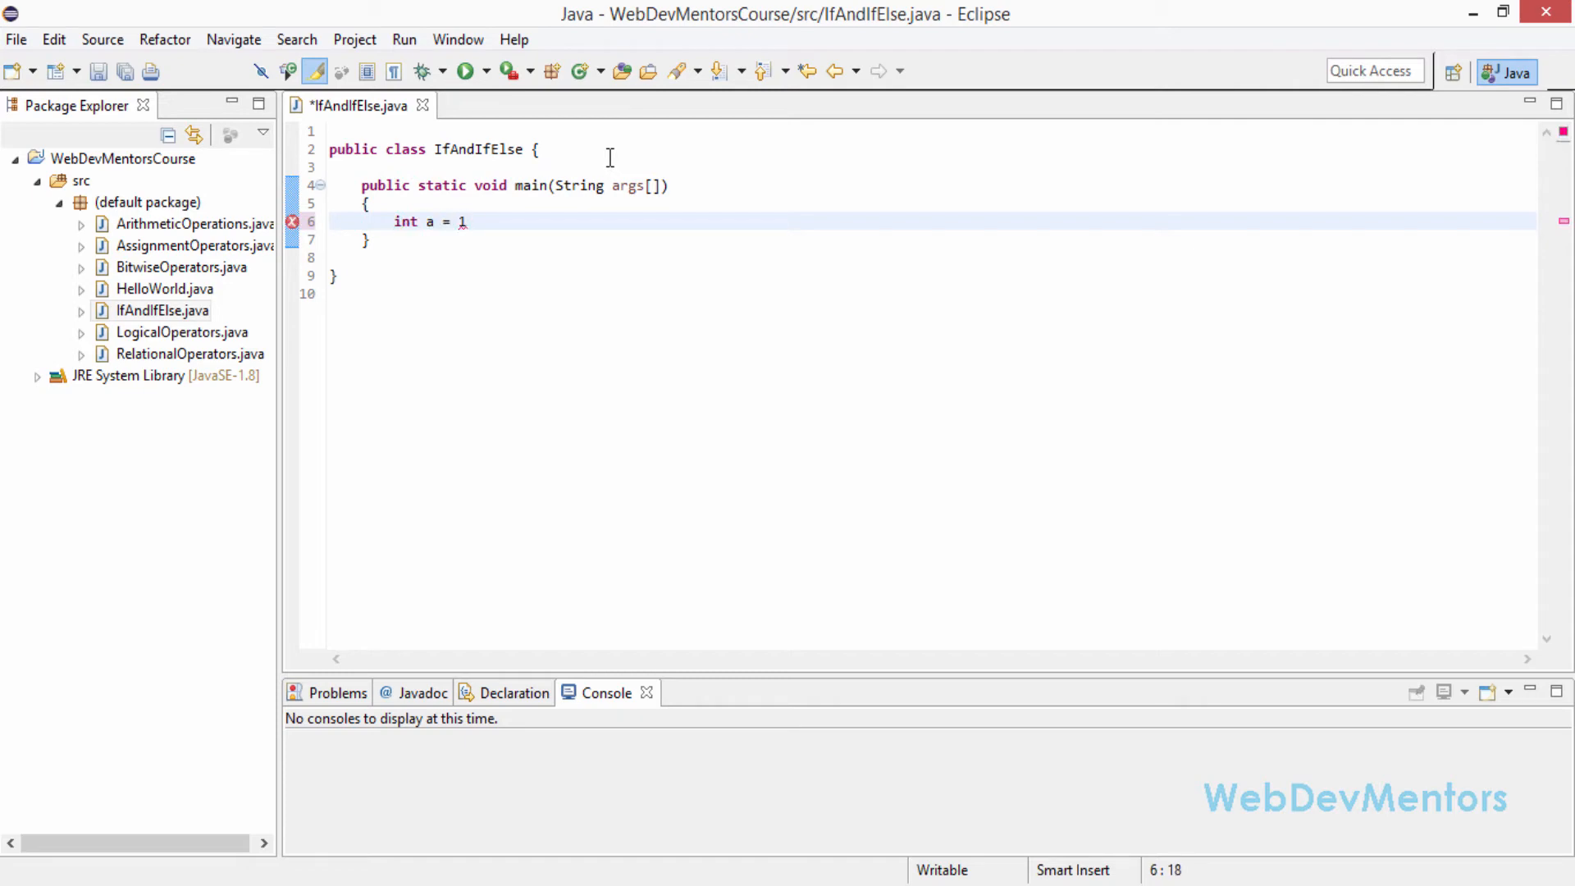
type("5;")
type("int b=")
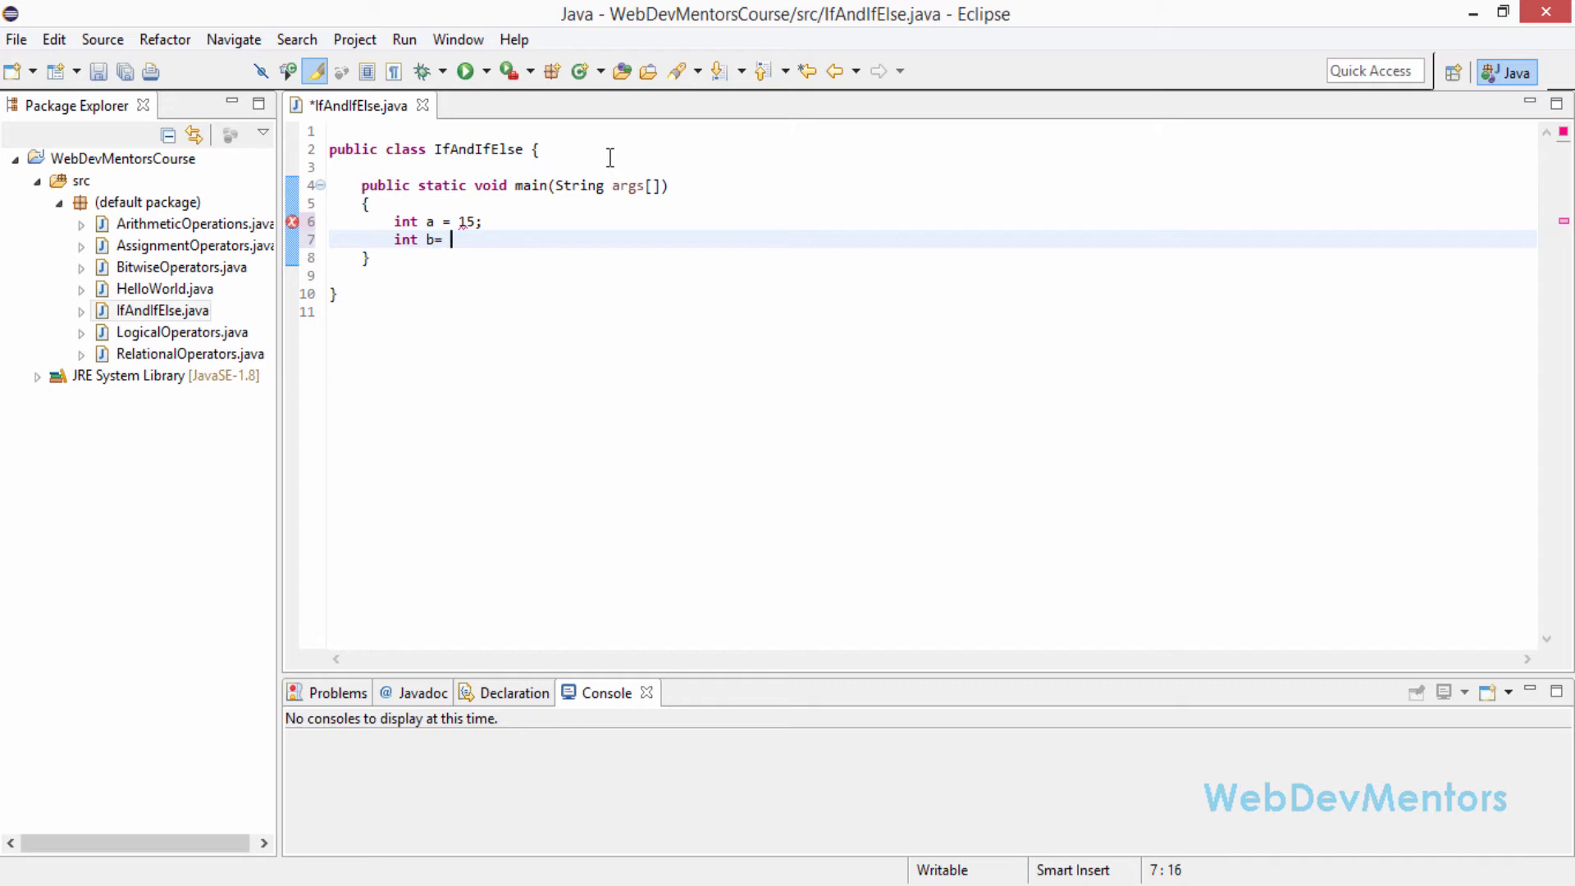
type("10;")
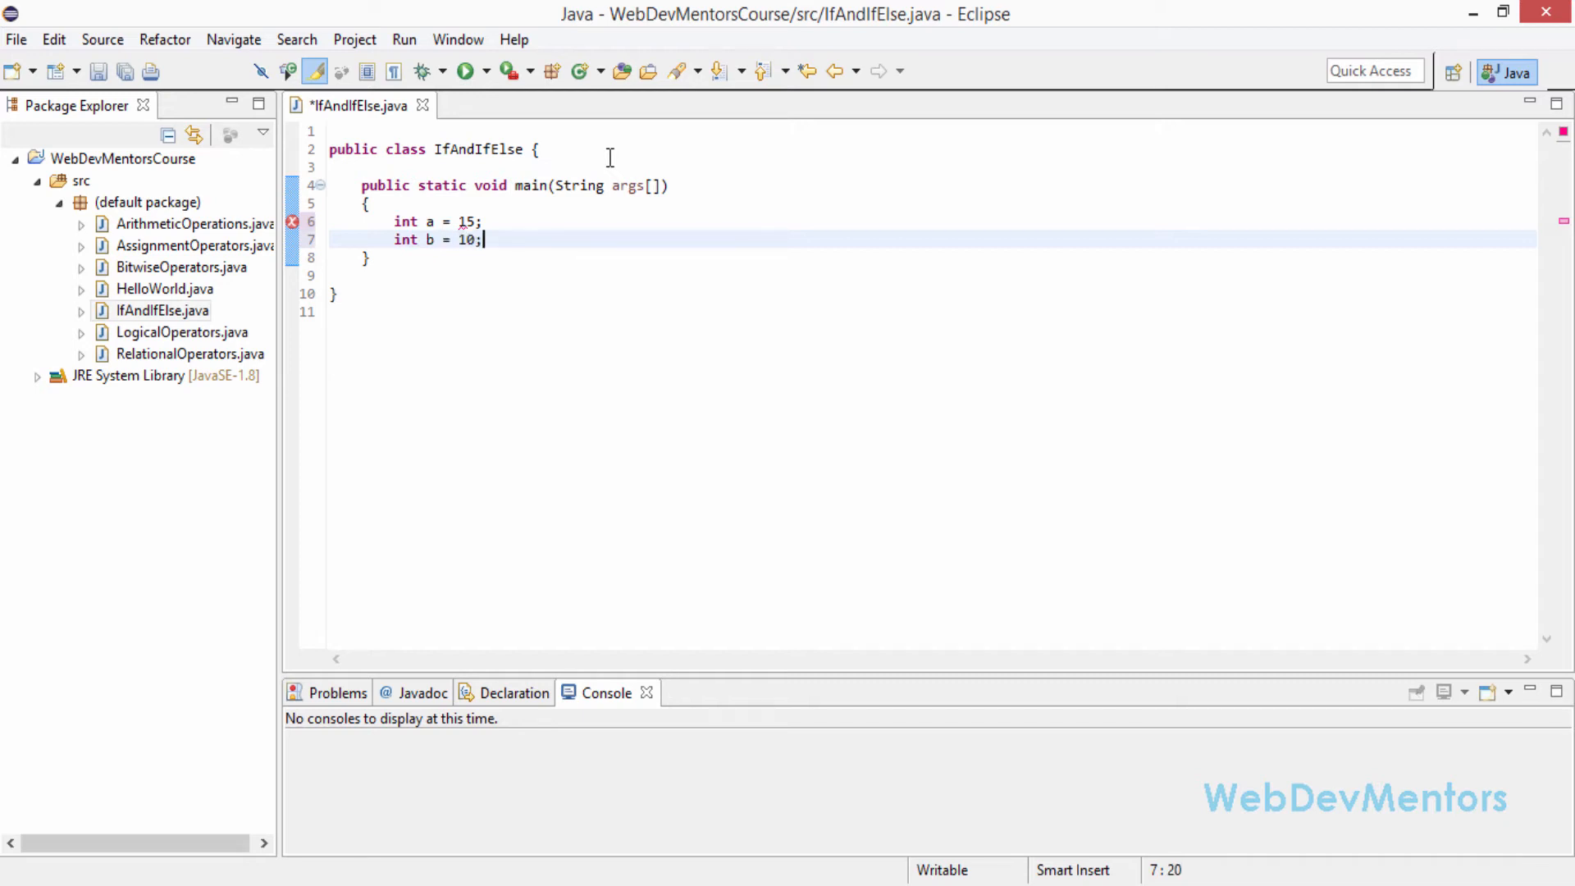
key("Enter")
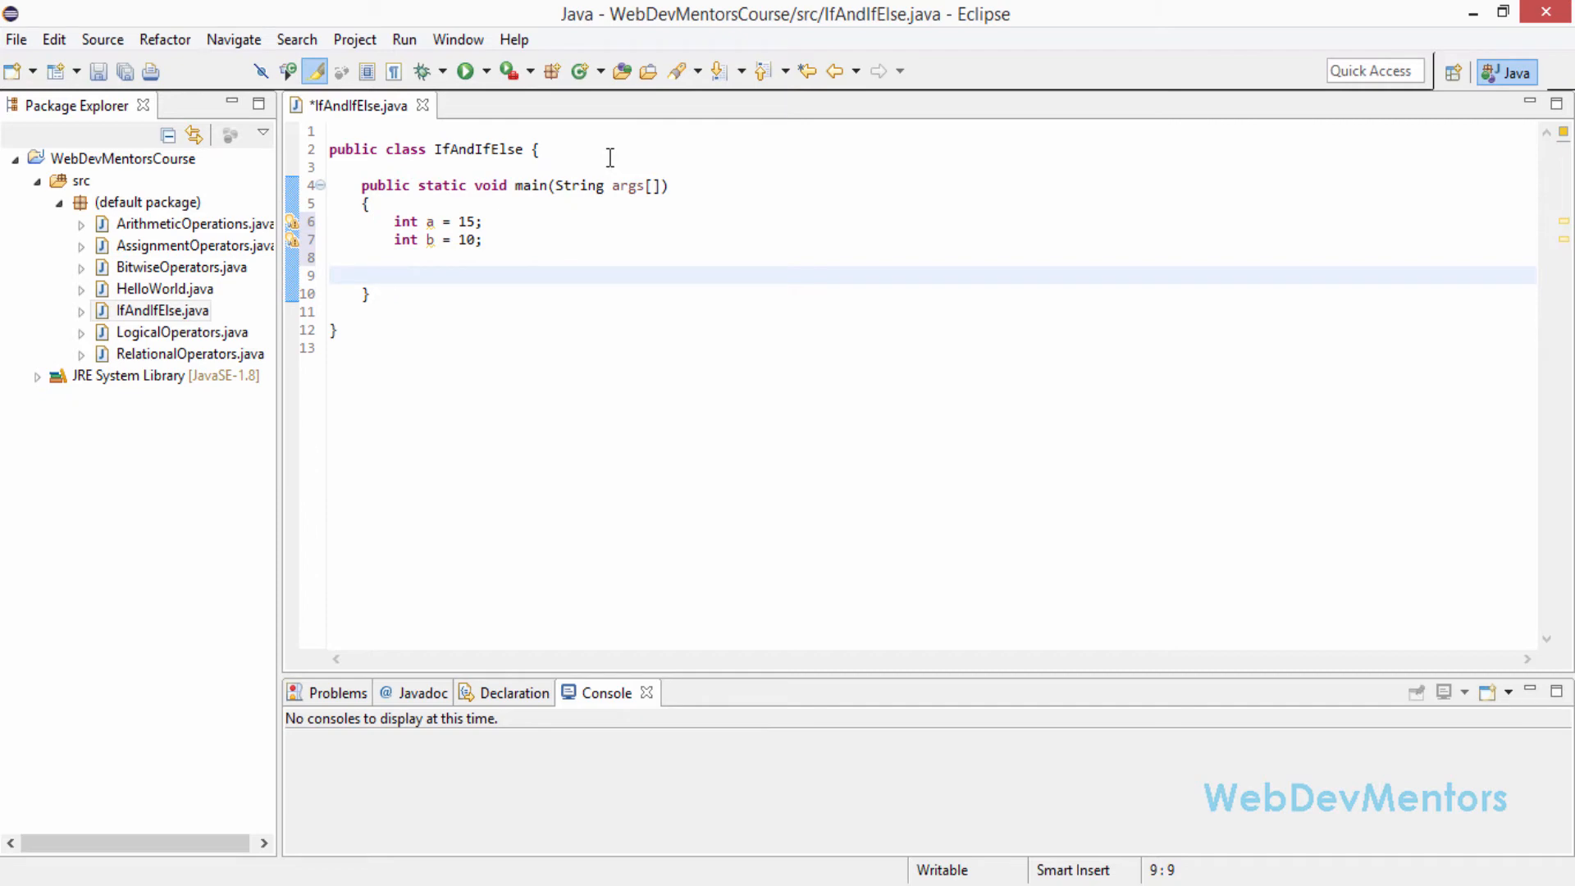
Step: Write if (a > b) with System.out.println("A is the largest") and save
type("if(")
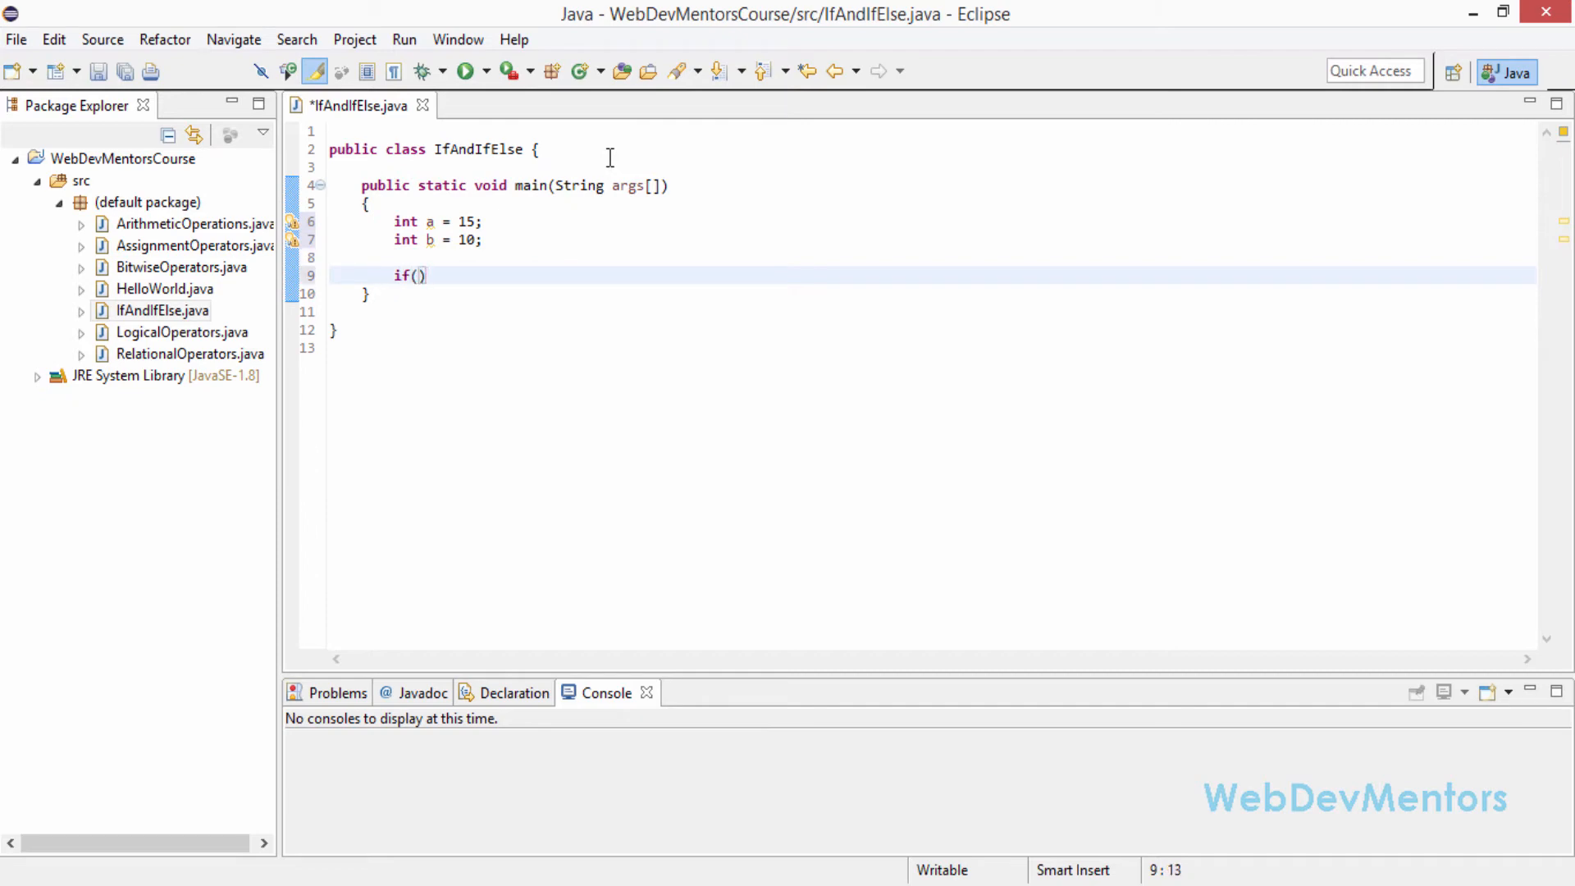
type("a>")
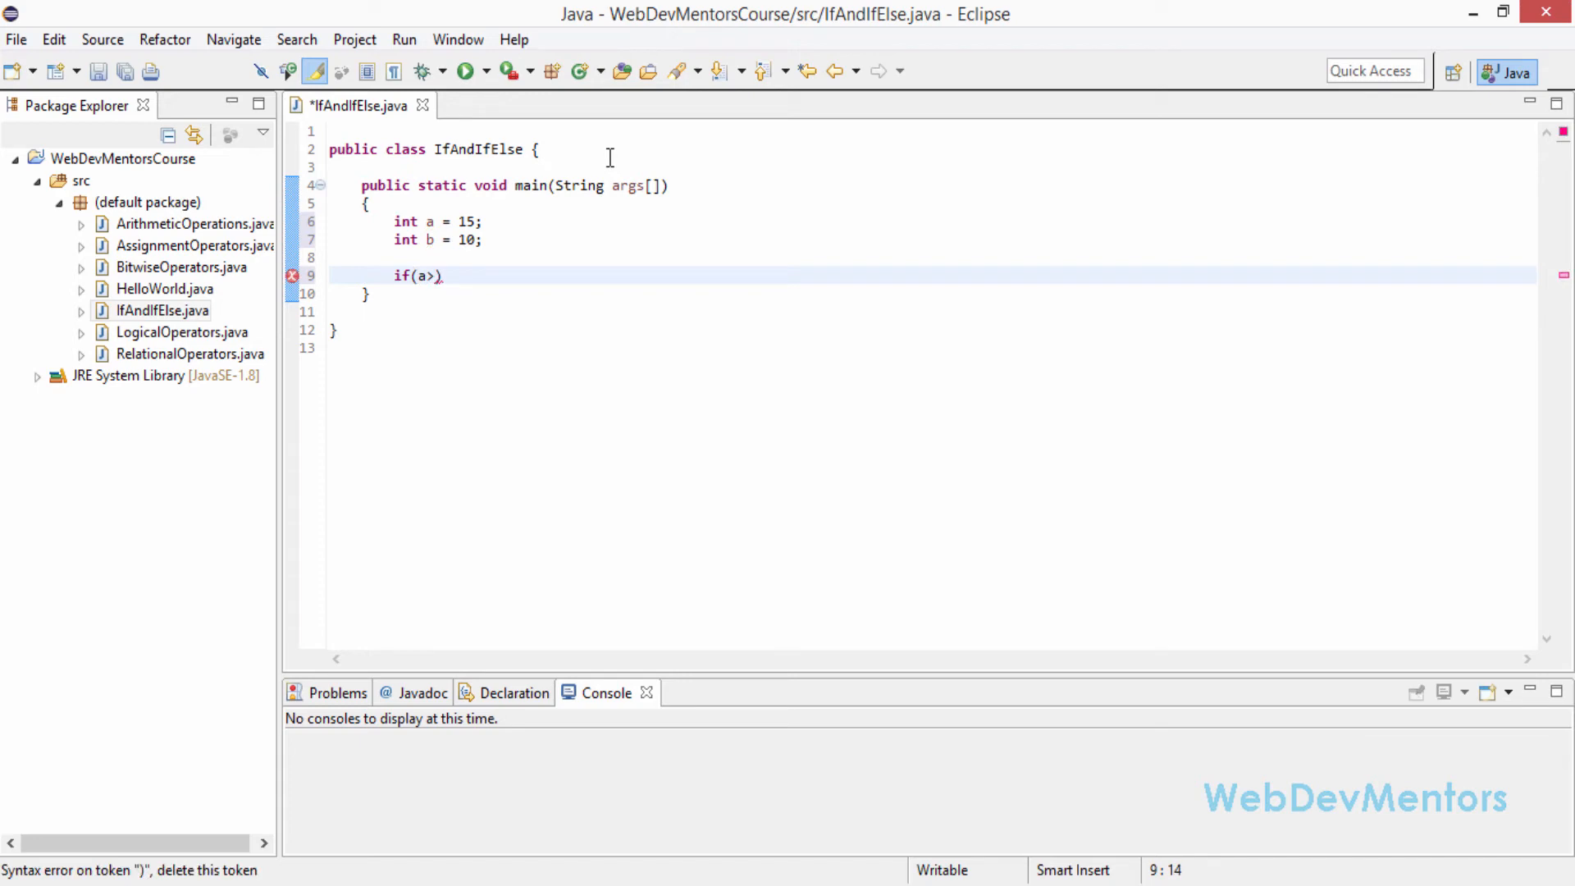
type("b")
type("{")
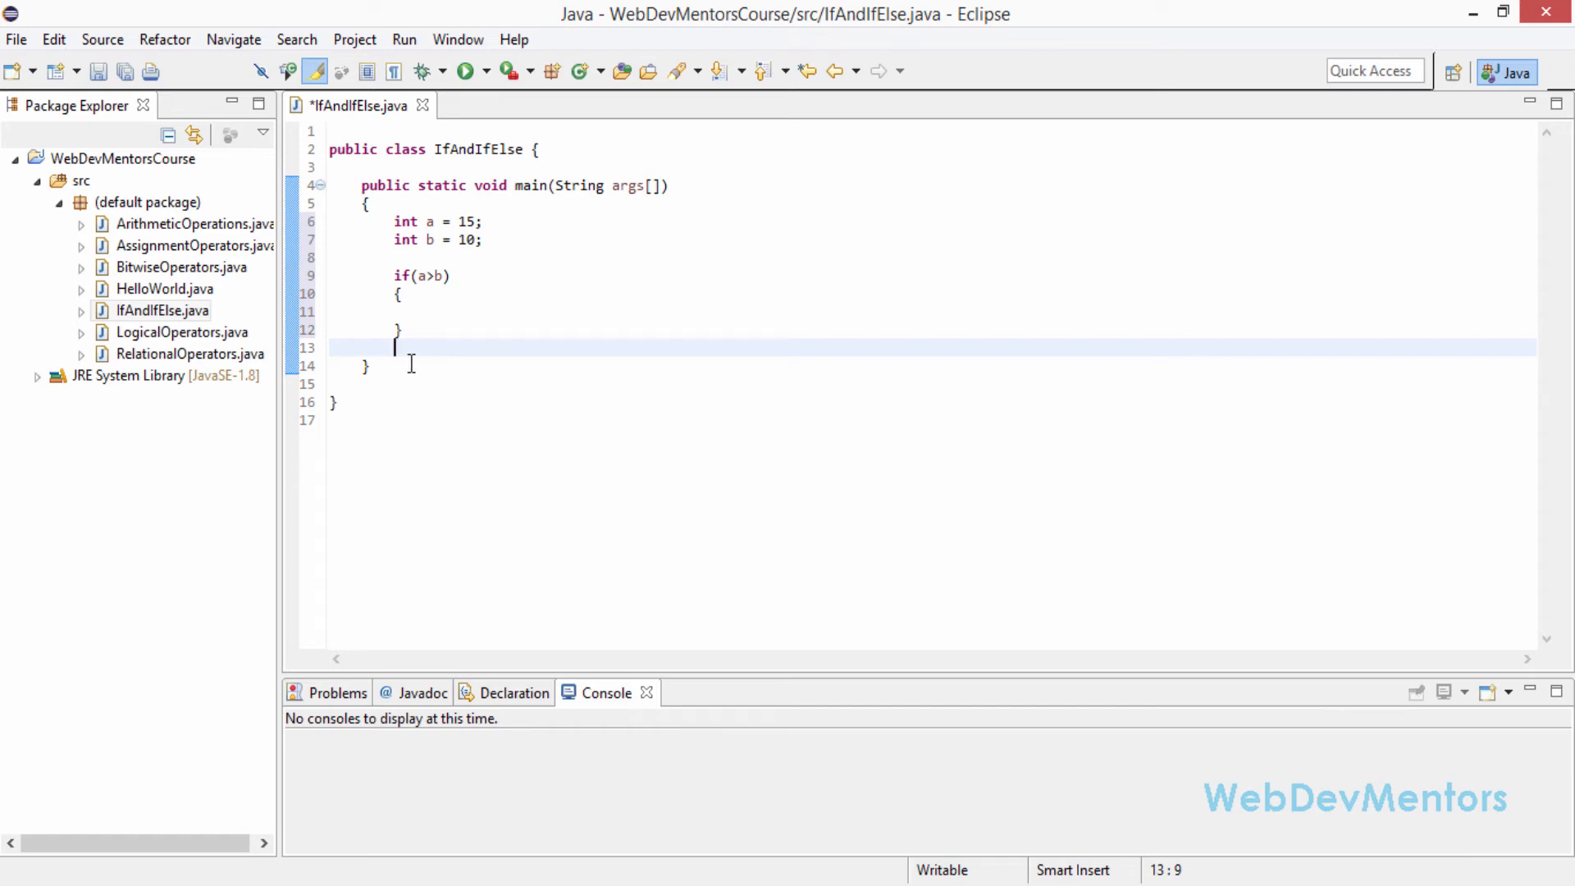
type("System")
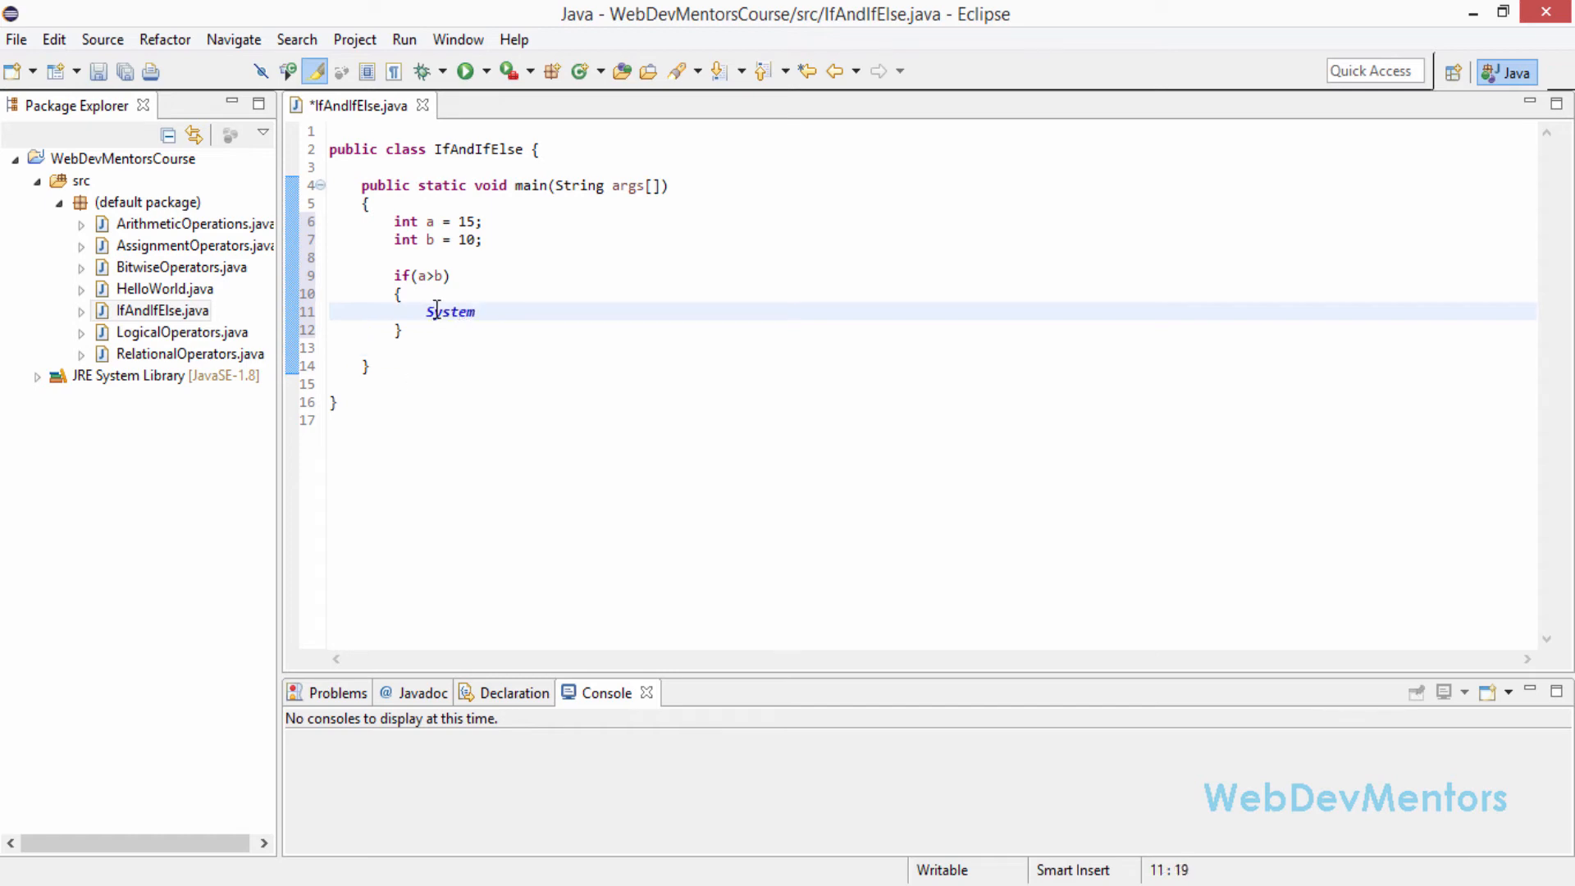
type(".out.")
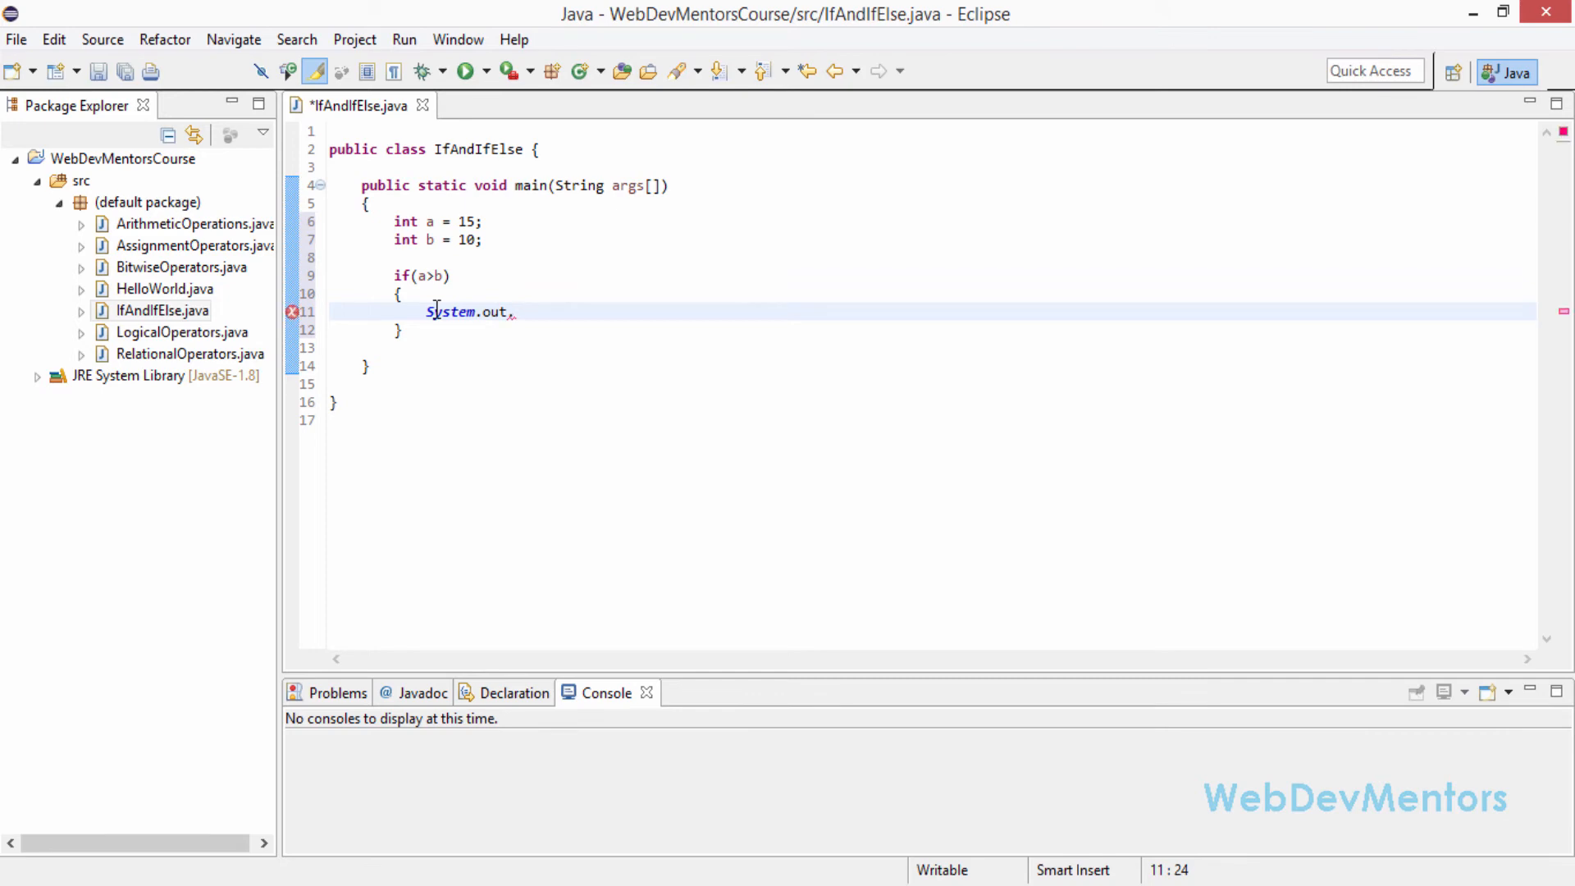
type("println();")
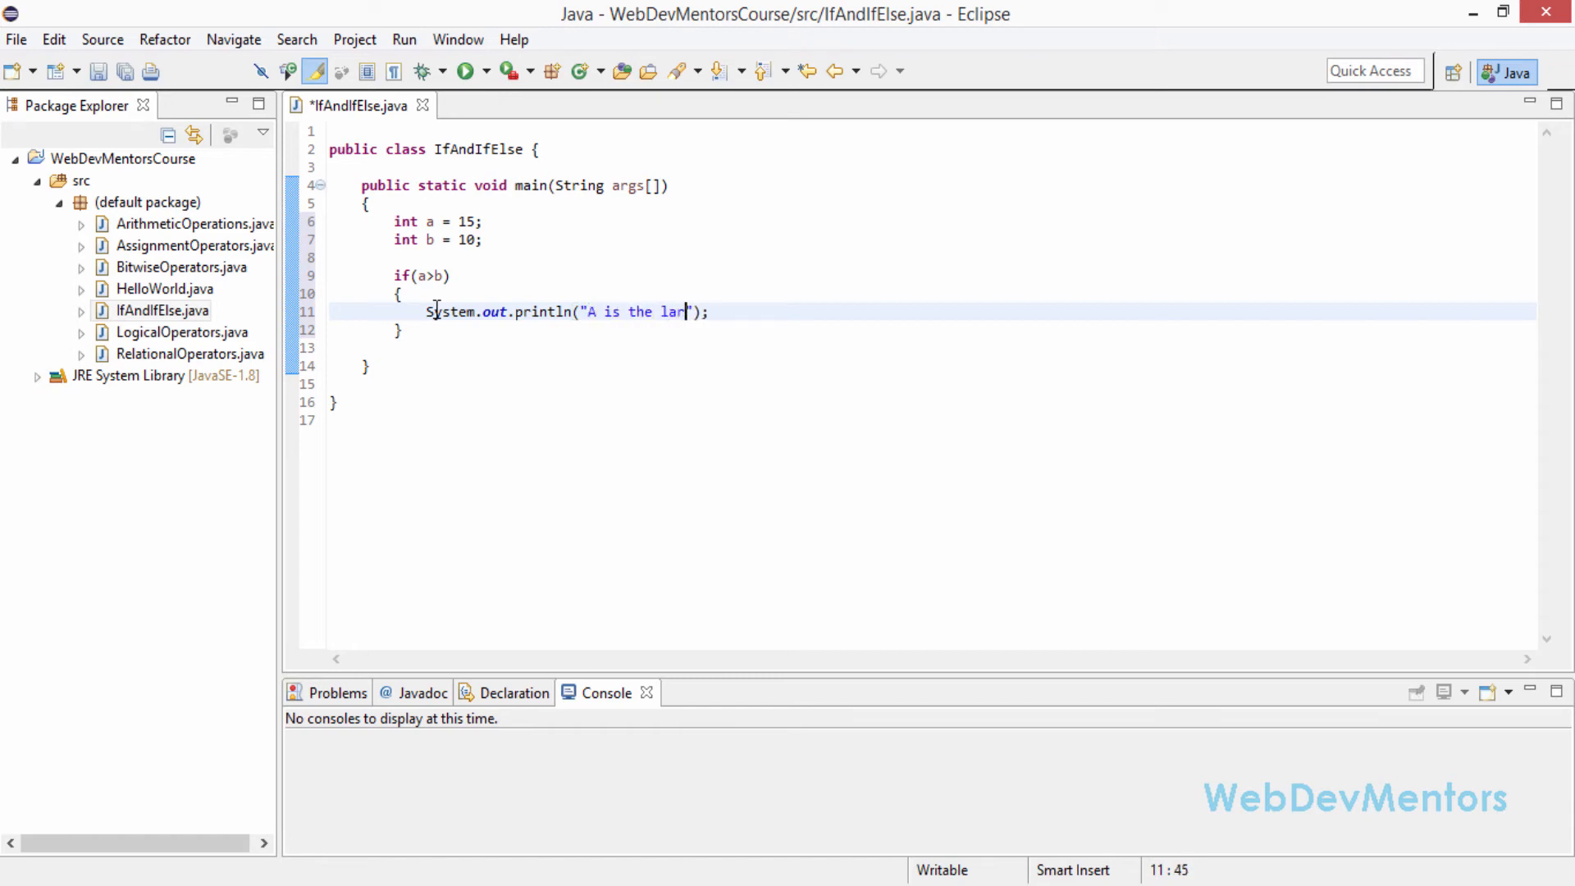
type("gest")
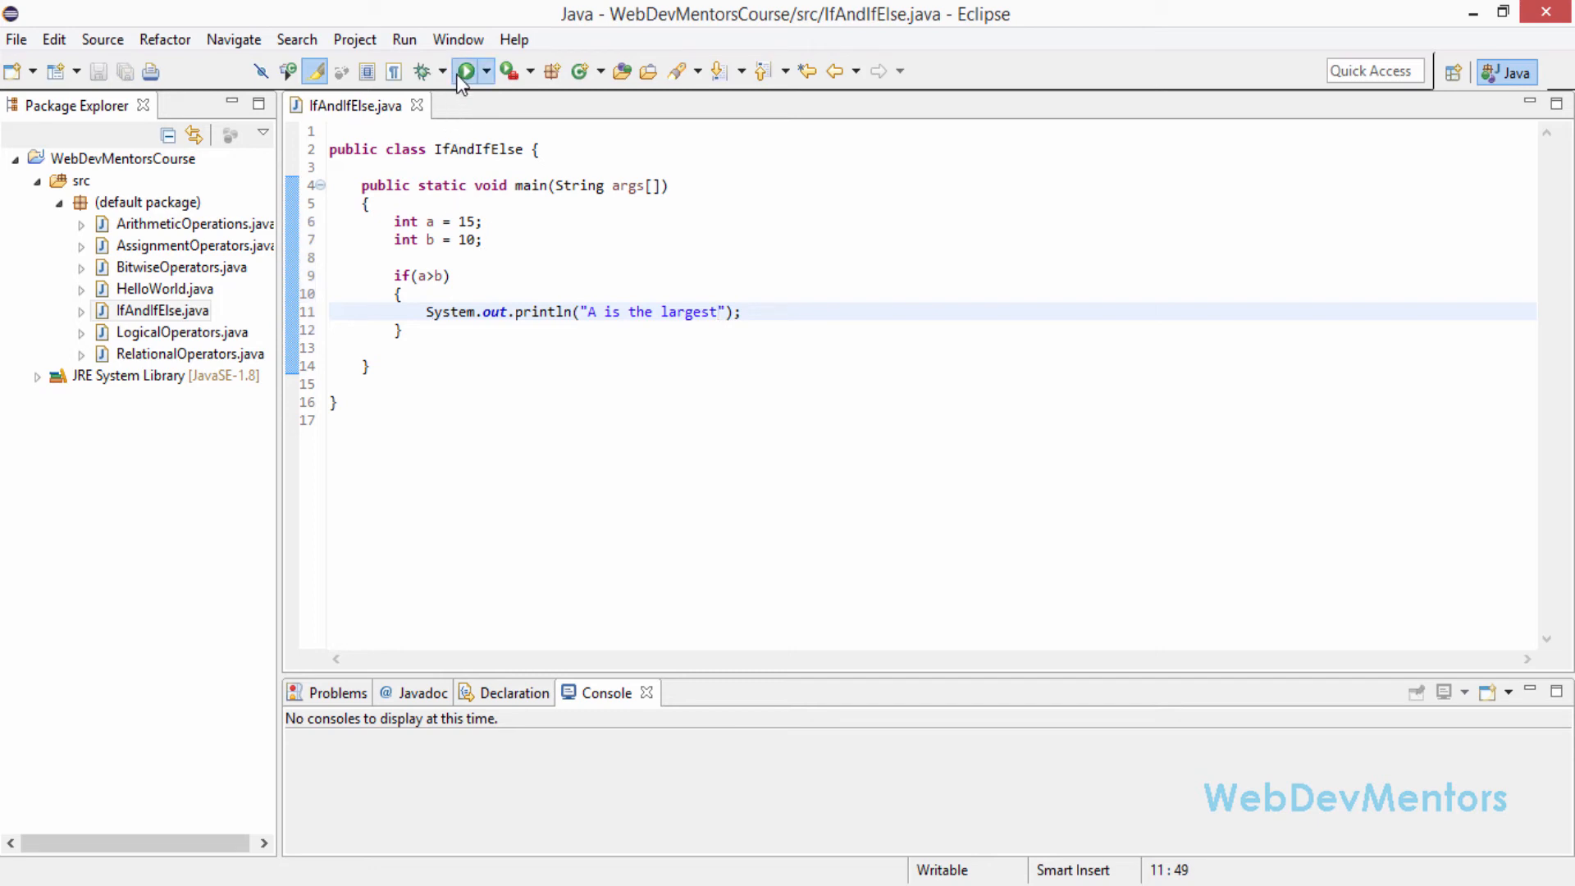
Step: Run to see "A is the largest", then set b to 20 and rerun
left_click(465, 71)
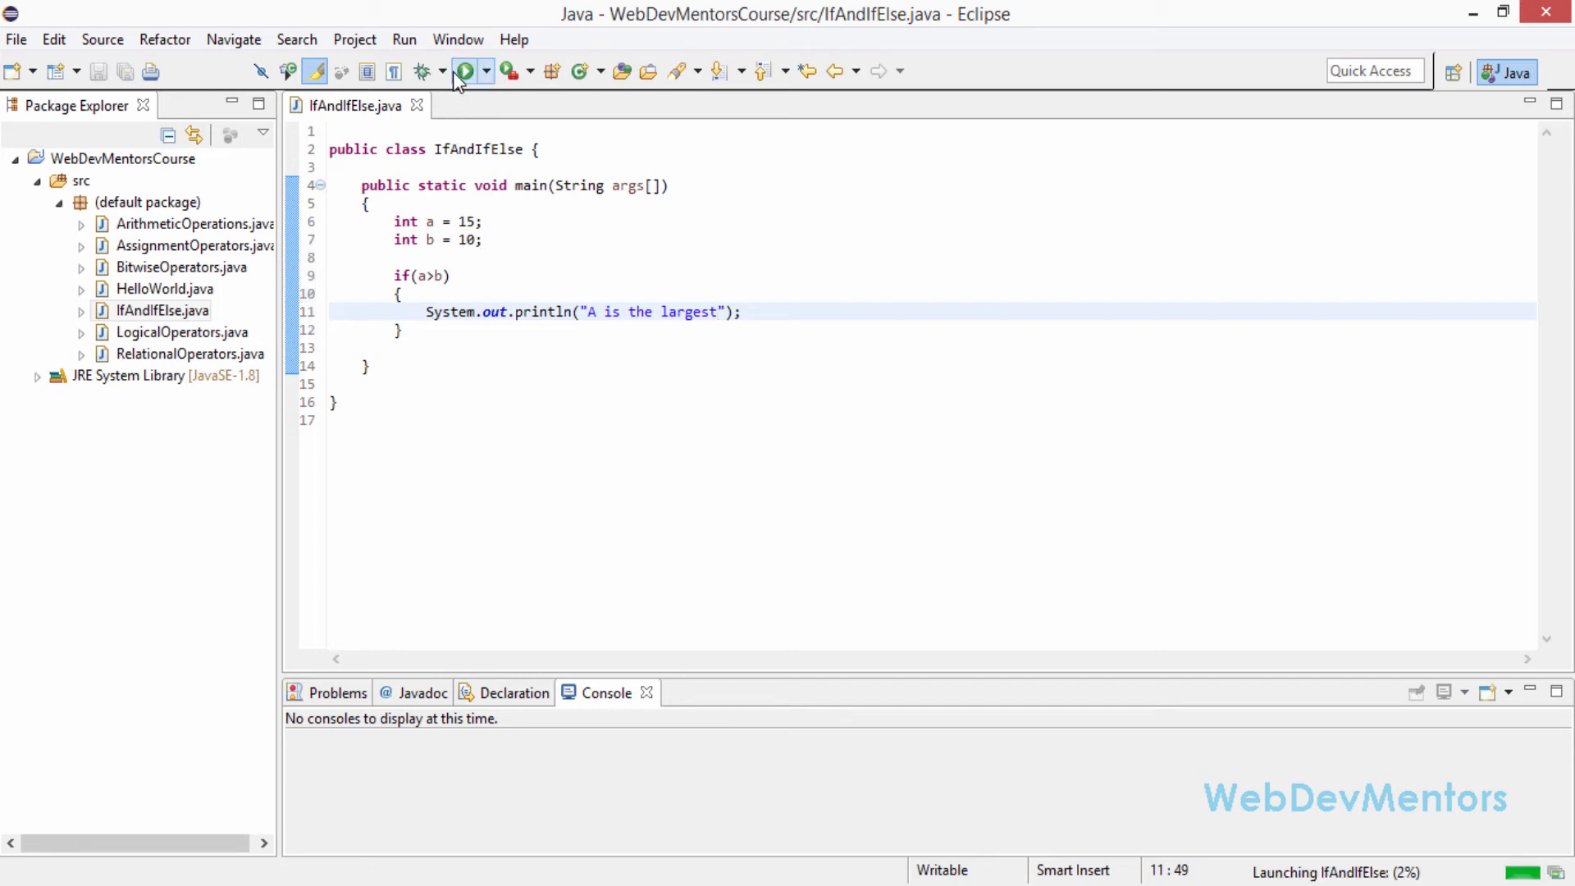
left_click(462, 71)
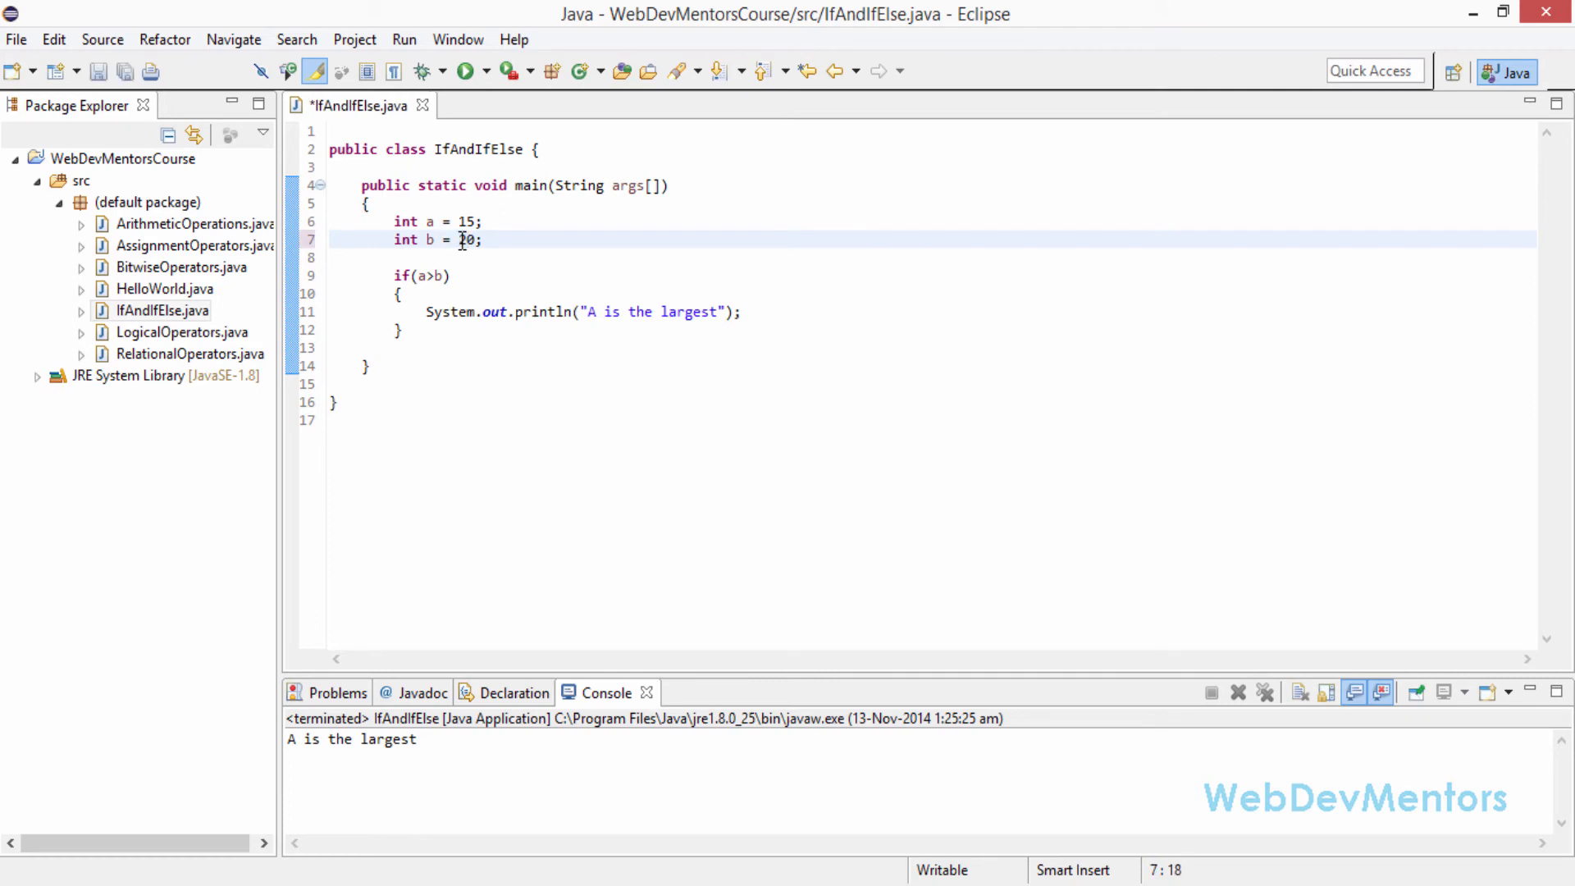
left_click(465, 71)
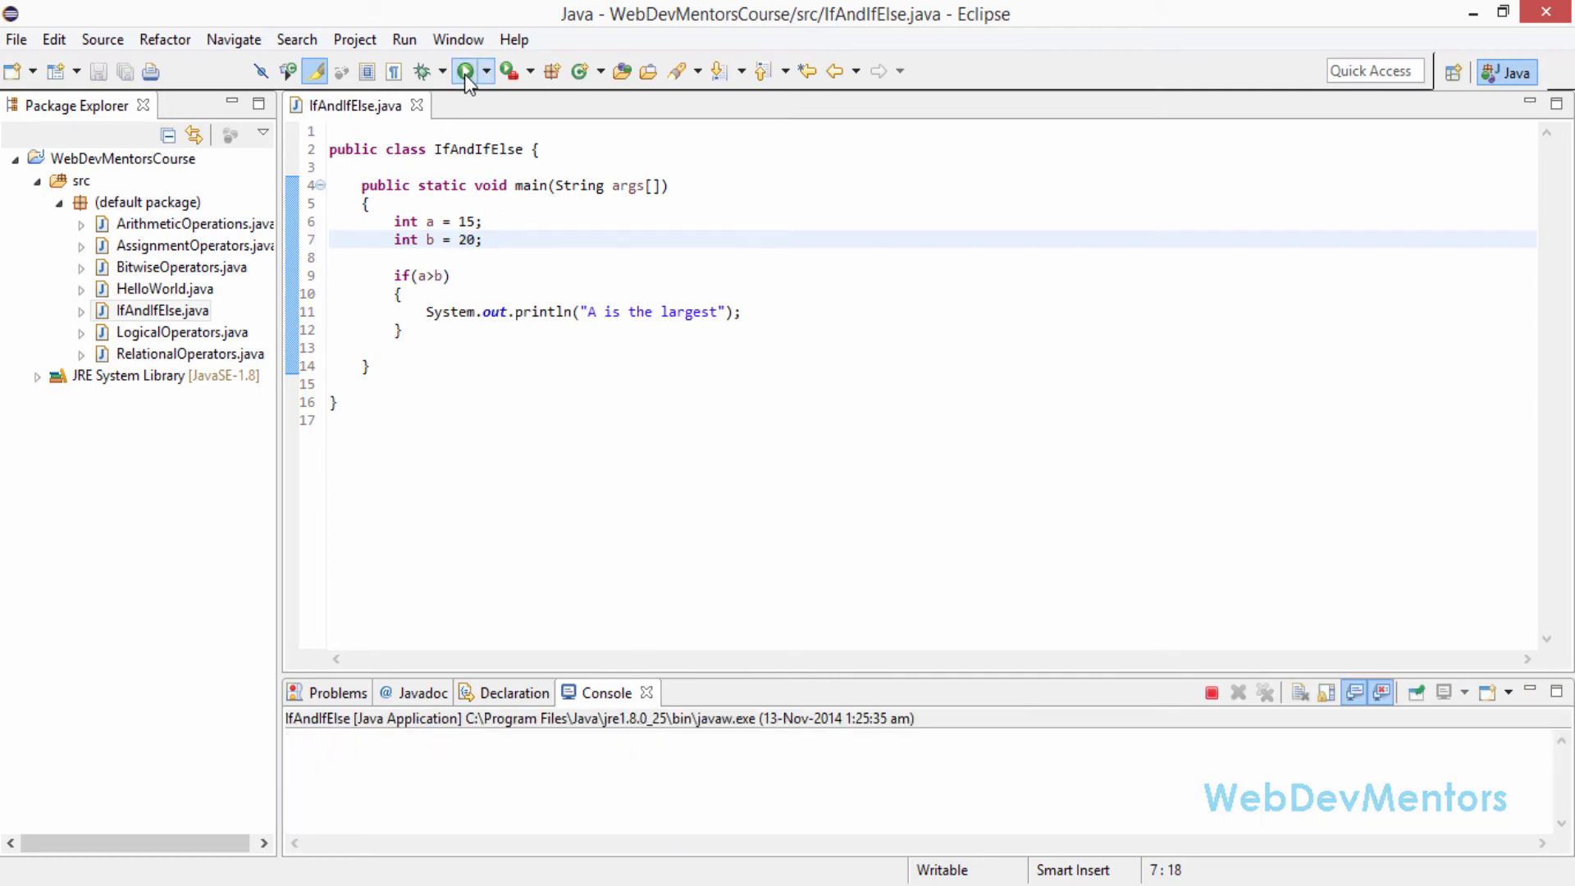
left_click(465, 71)
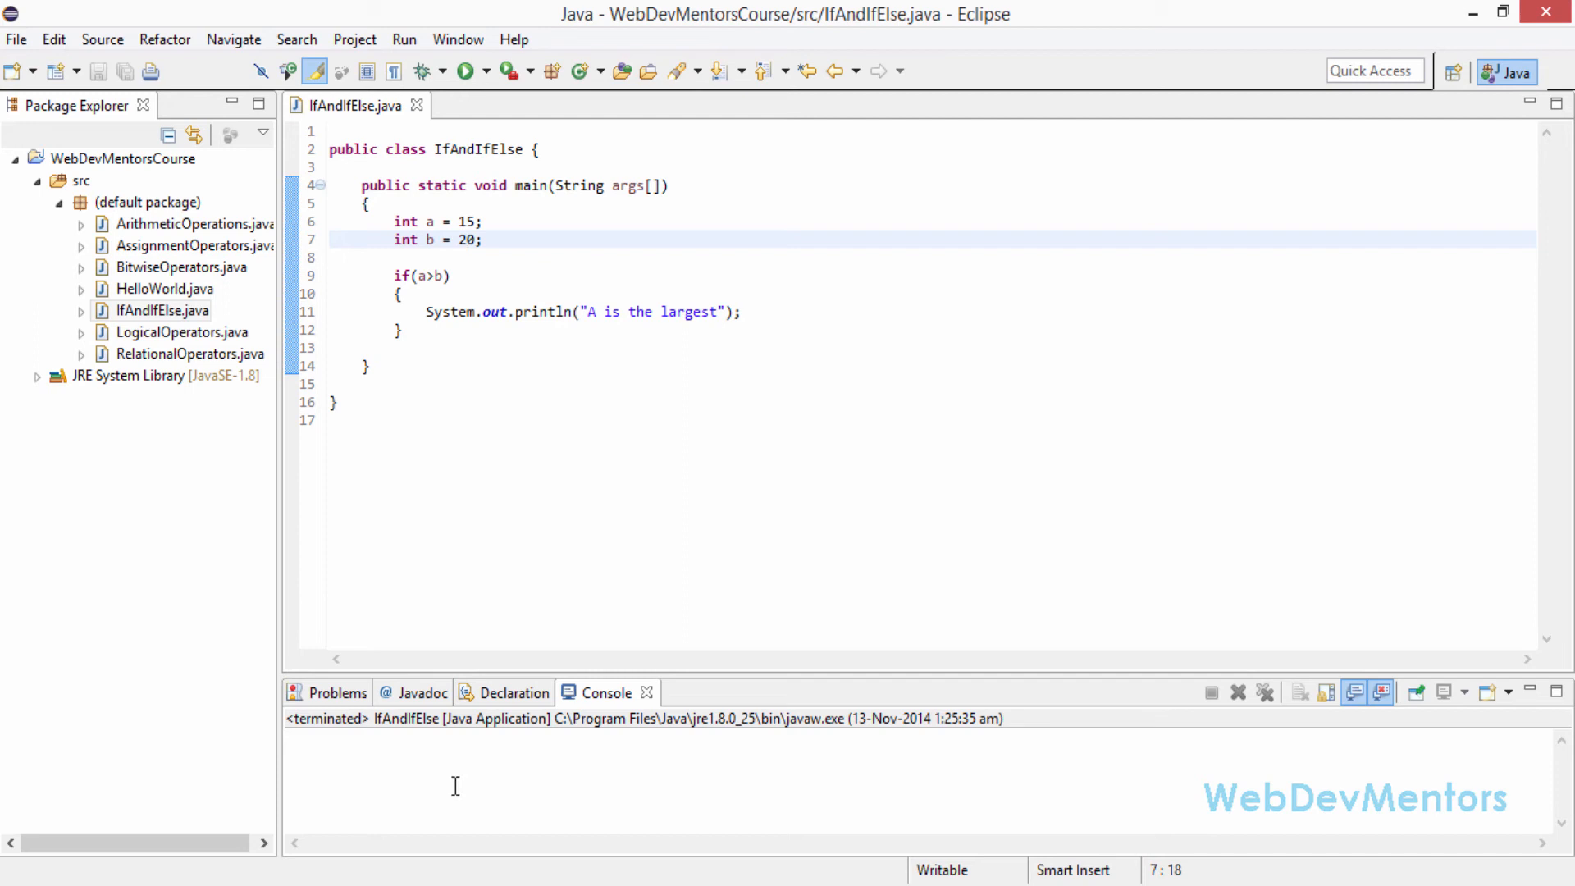
mouse_move(419, 335)
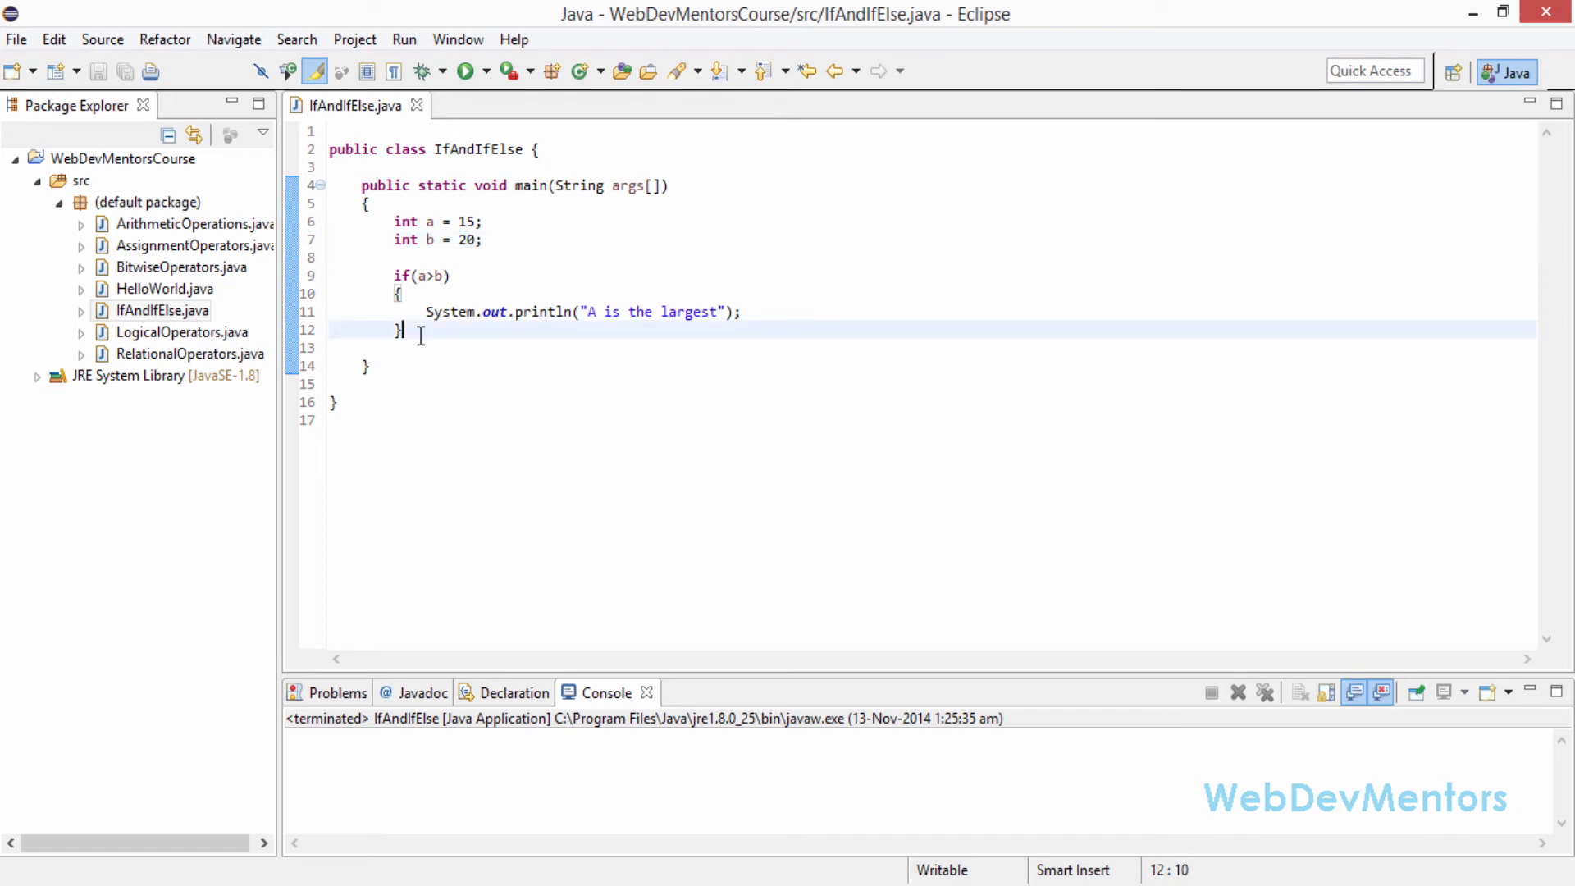
Step: Write an else block with System.out.println("B is the largest") after the if block
type("else")
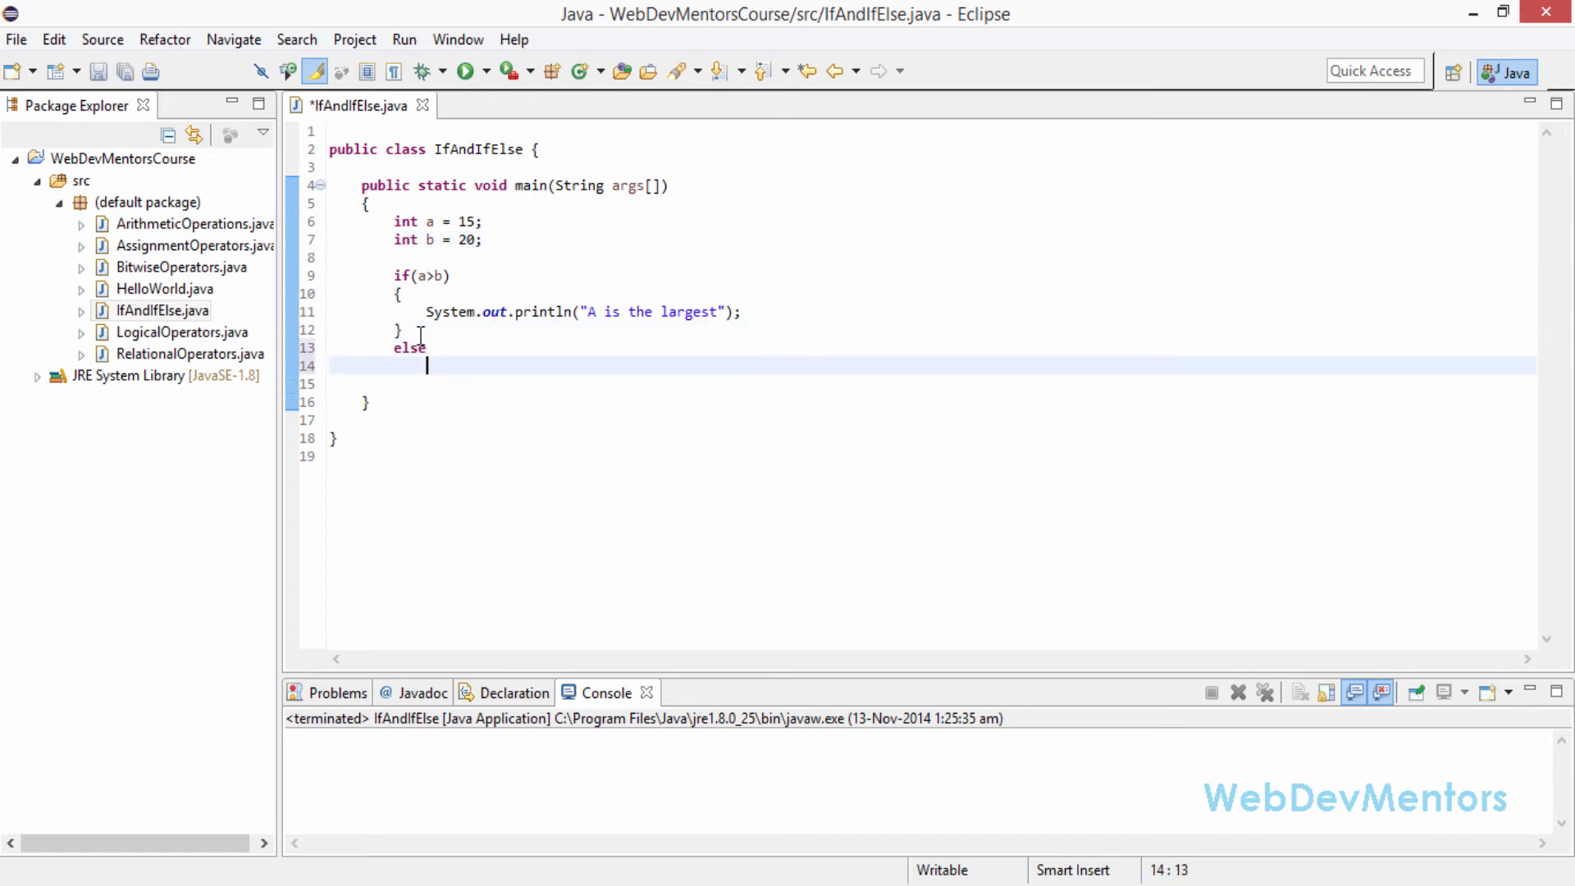
type("{")
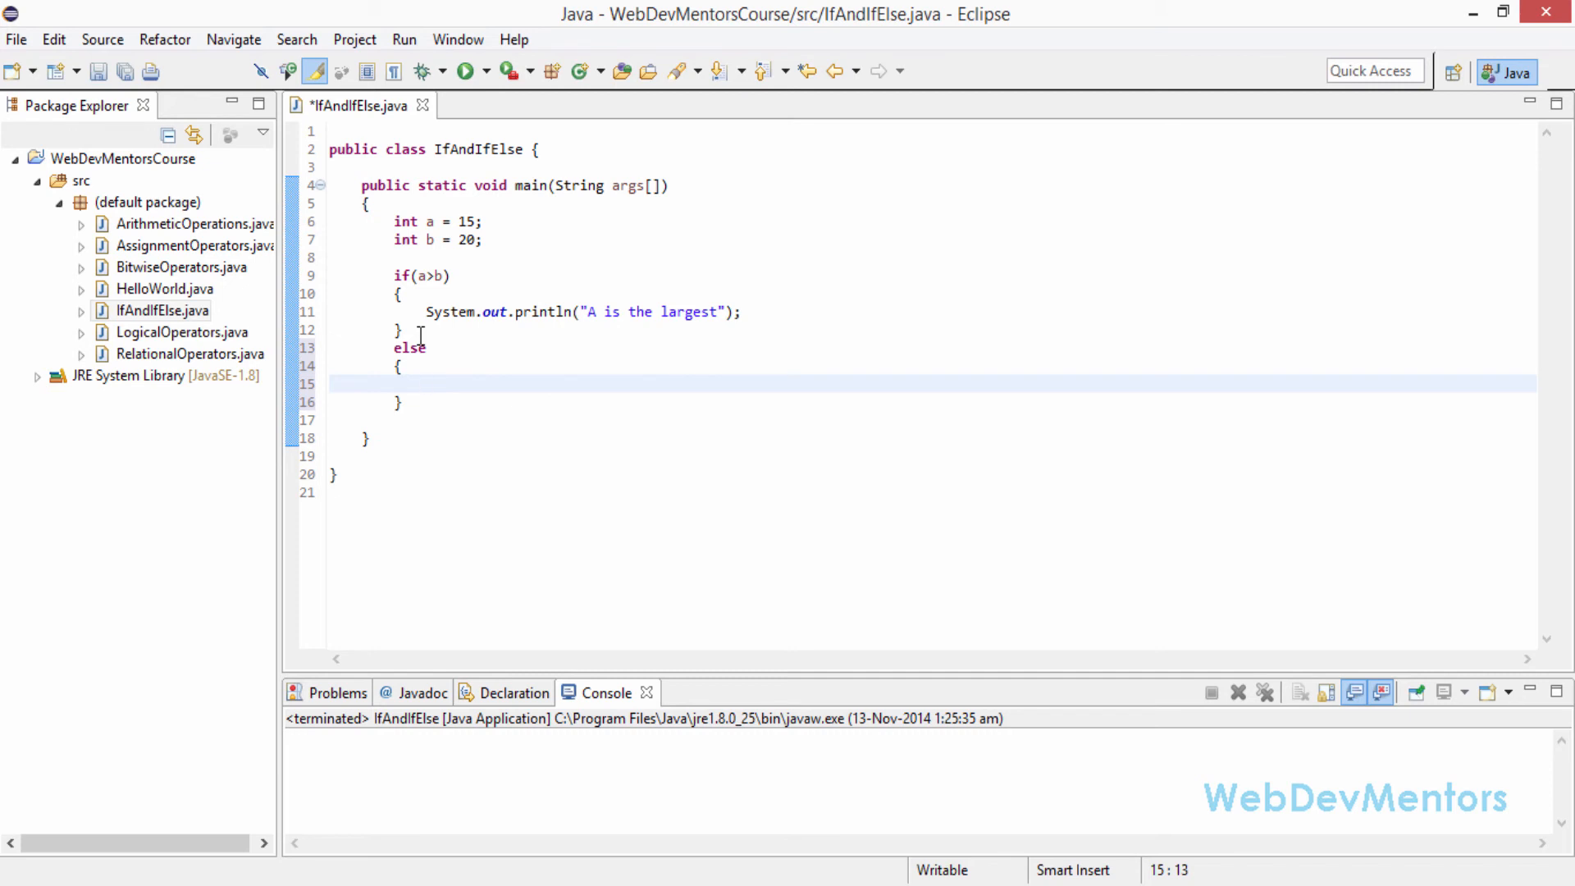
left_click(426, 383)
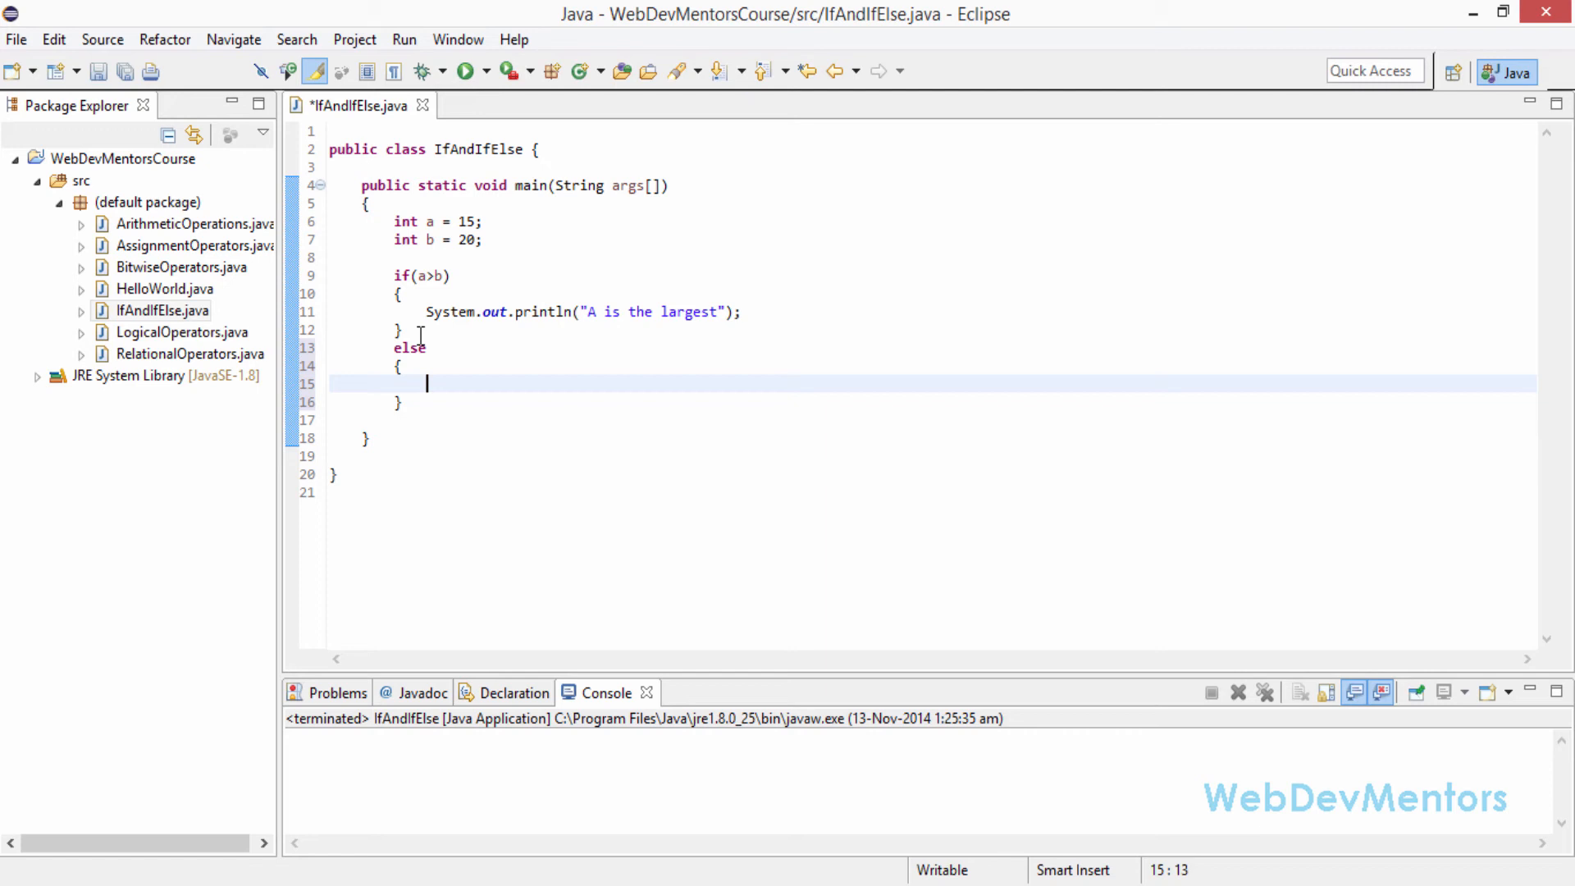
type("System.")
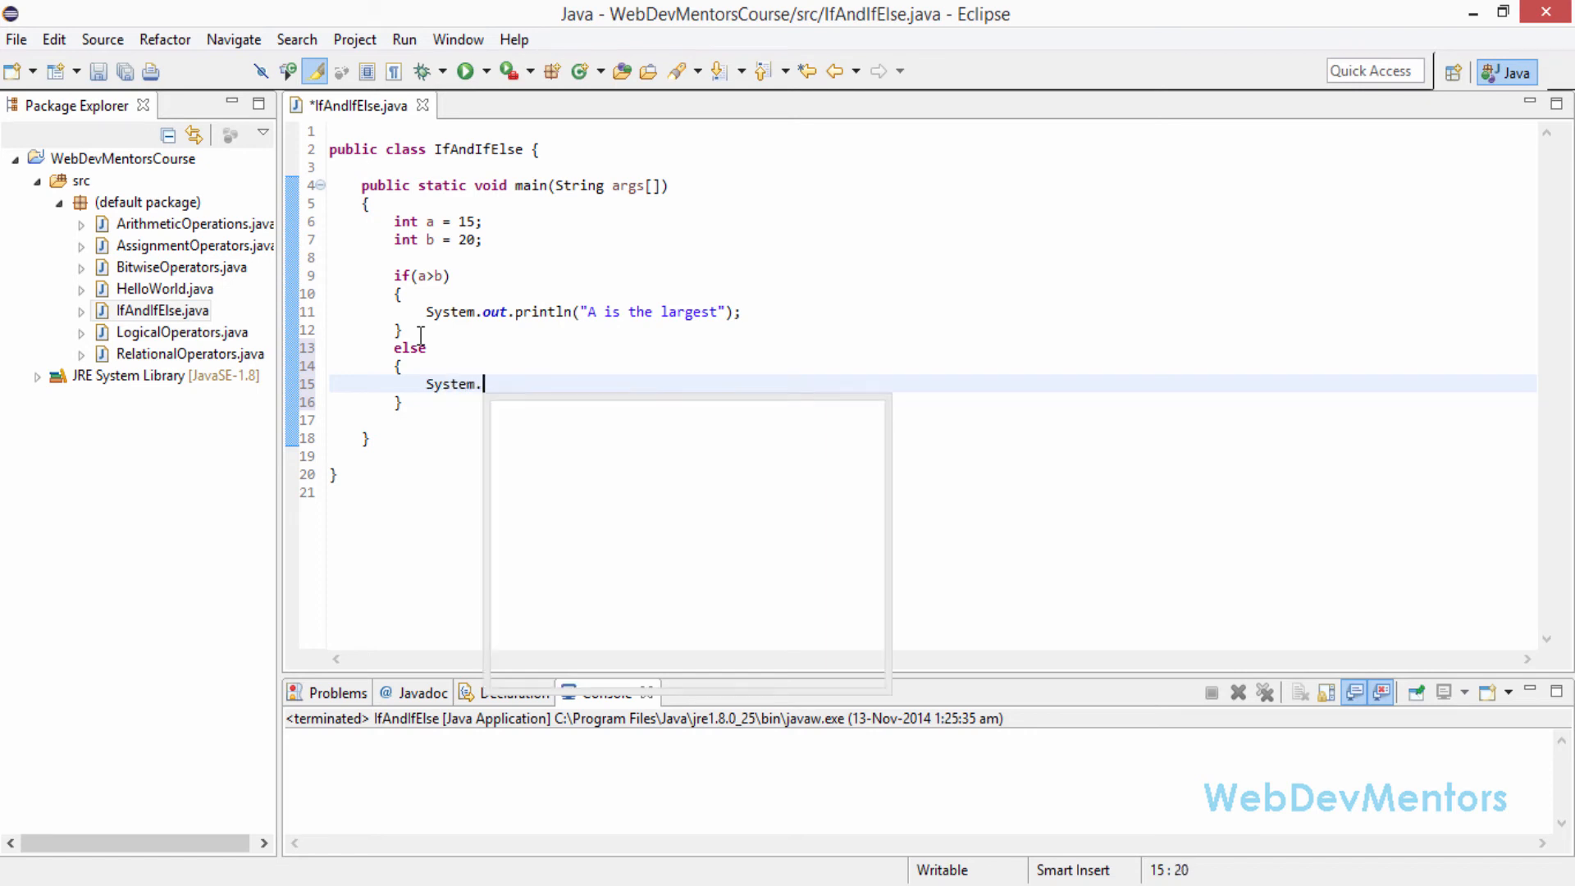
type("out.println")
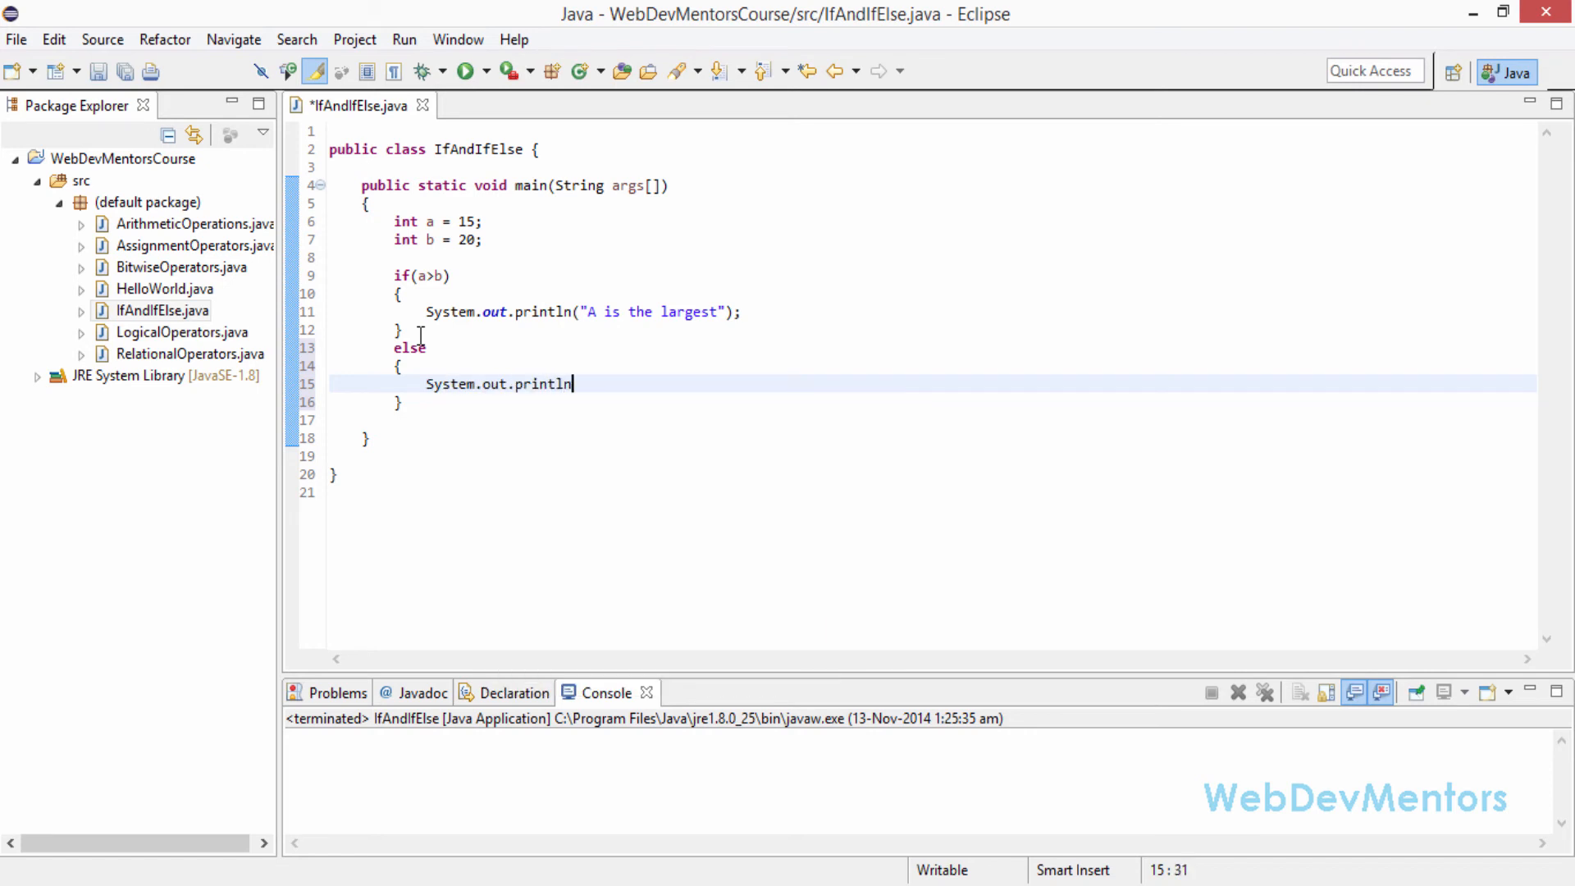
type("(\"\")")
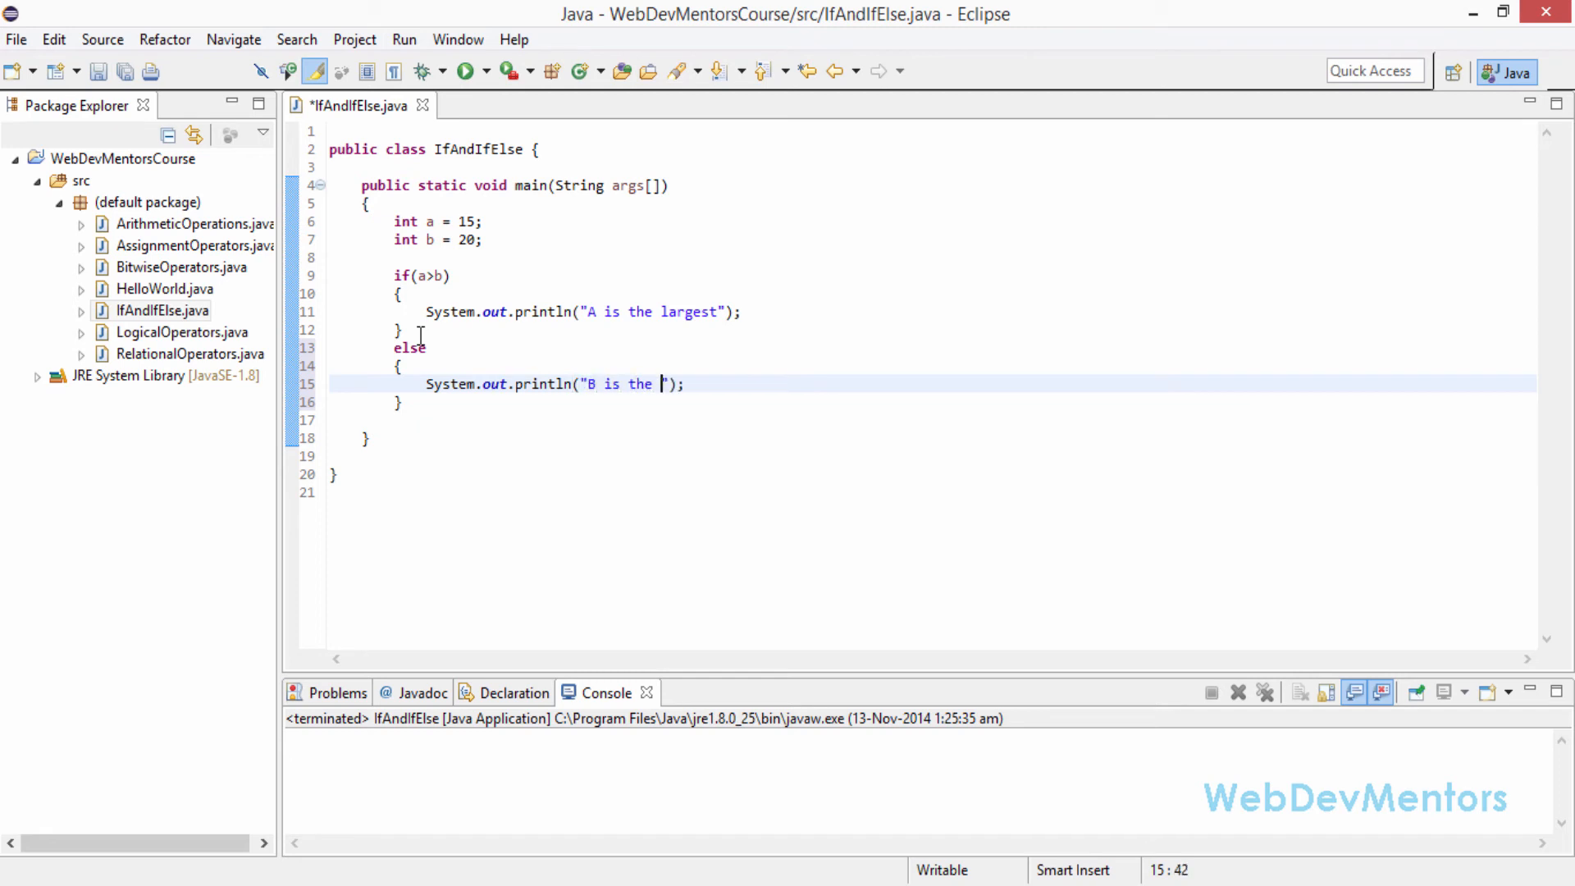
type("largest")
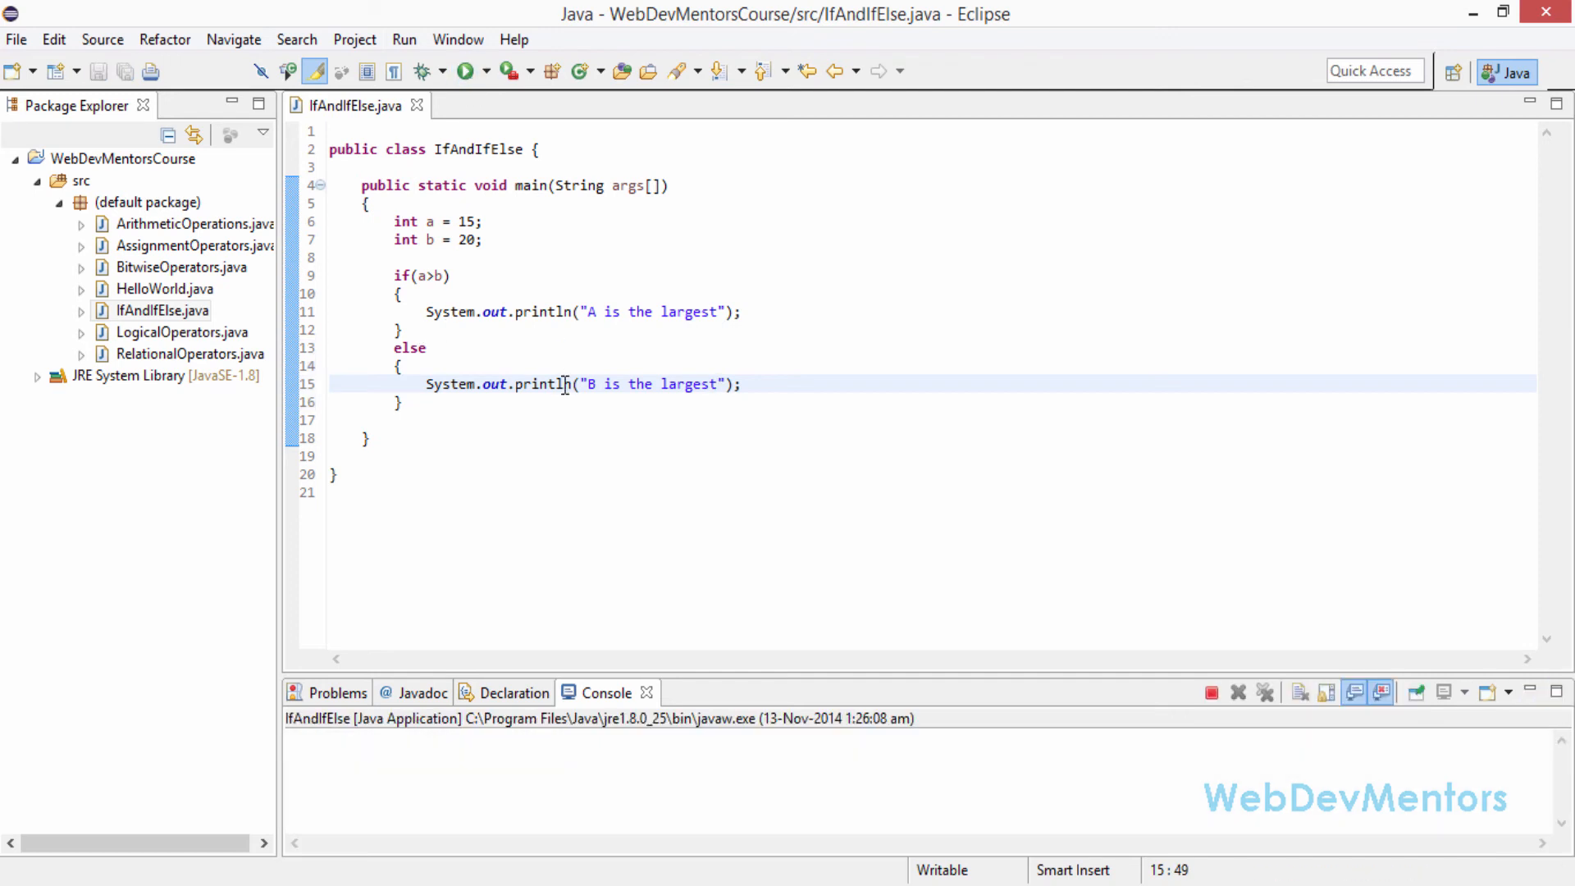
Step: Run IfAndIfElse and confirm the console prints "B is the largest"
left_click(464, 71)
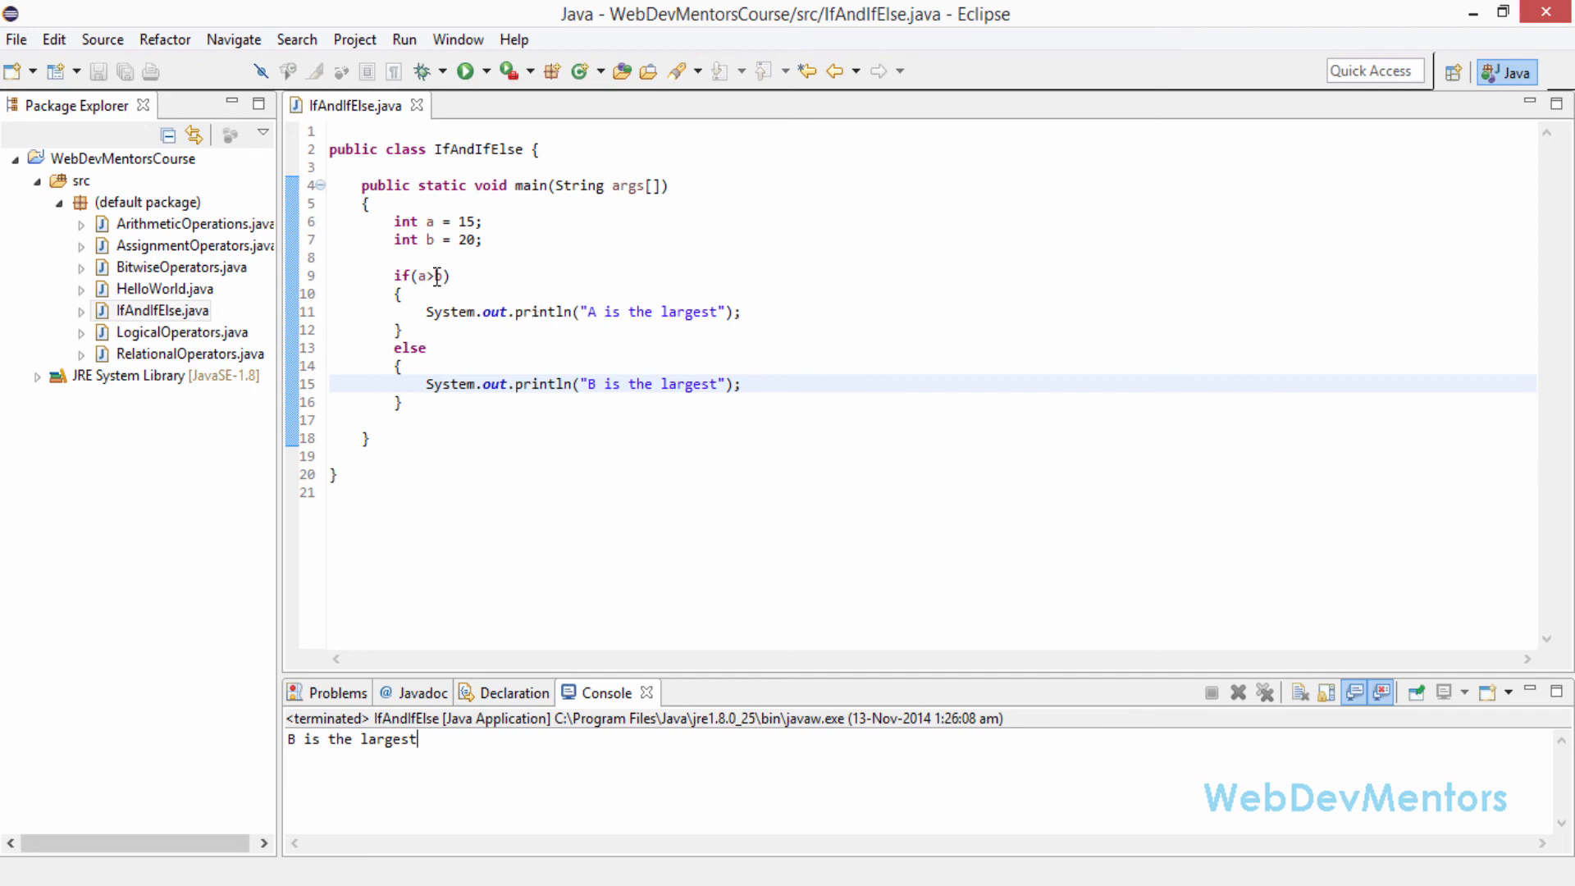
left_click(473, 276)
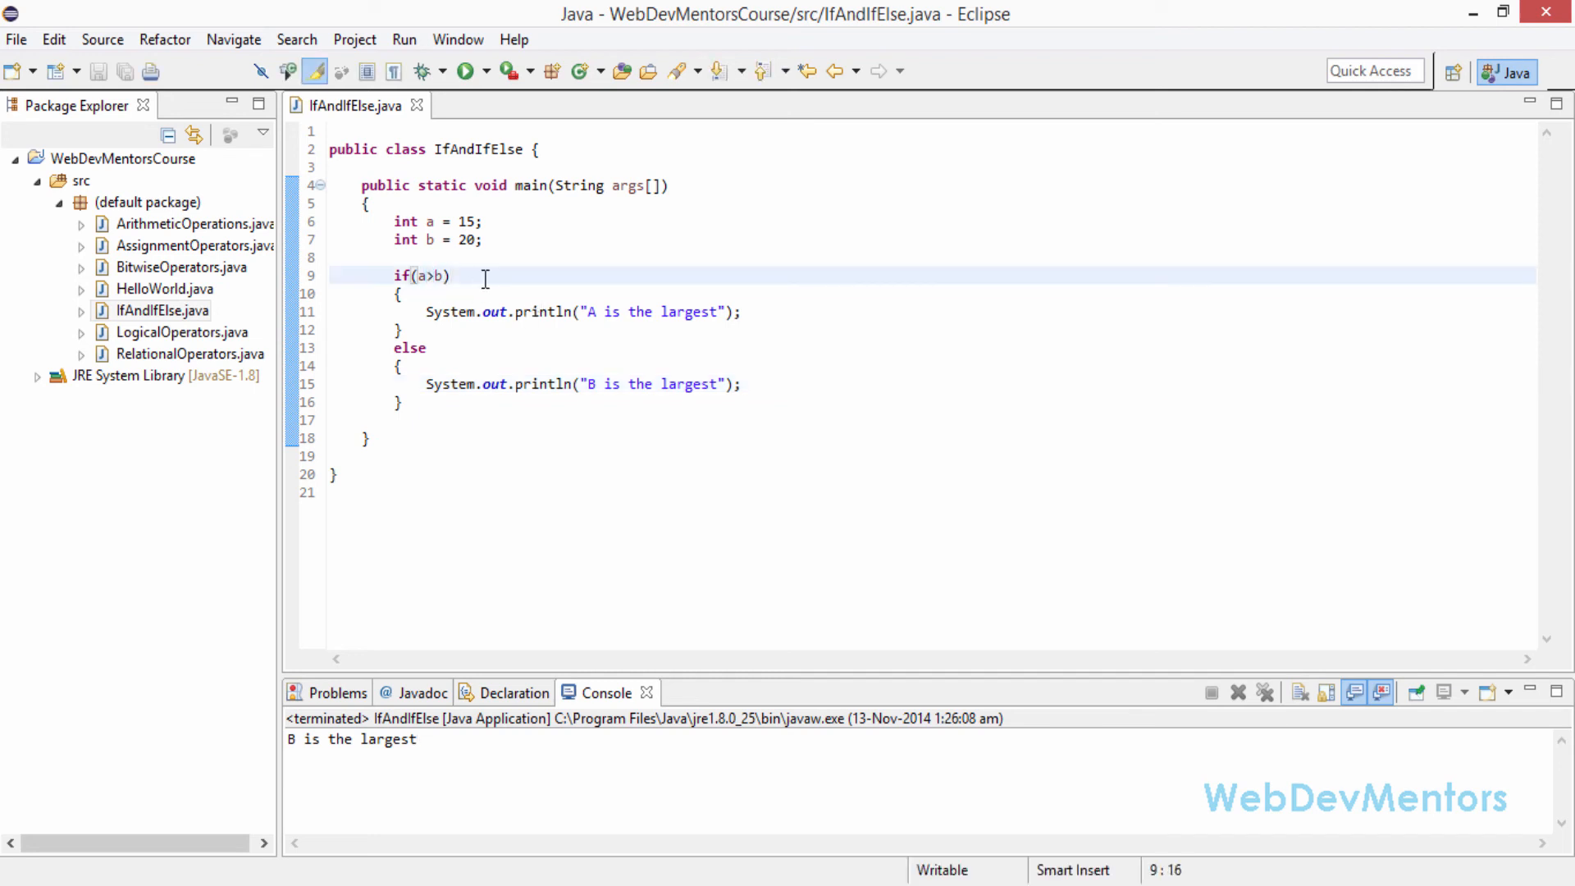